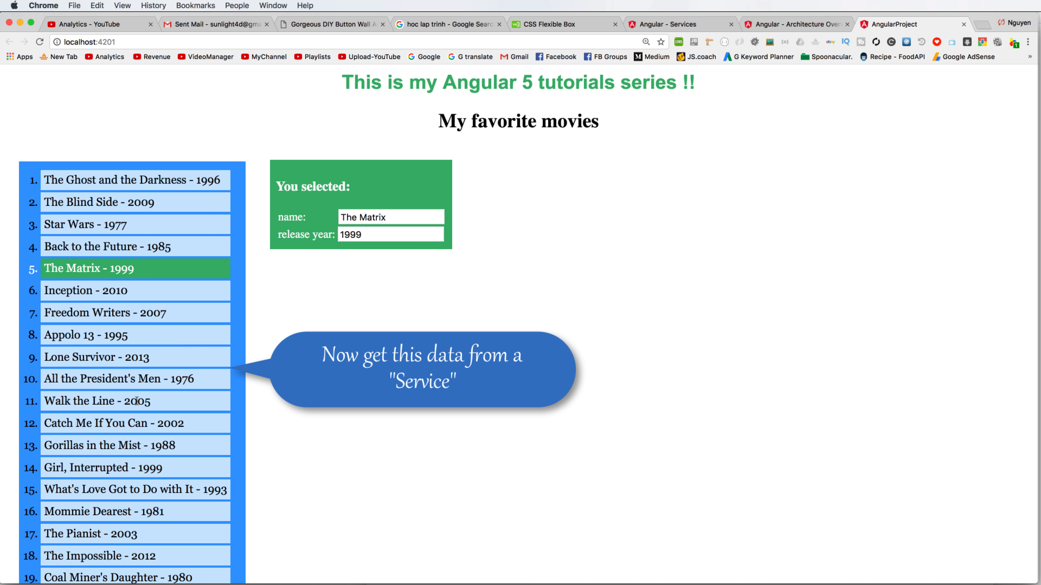
mouse_move(100, 467)
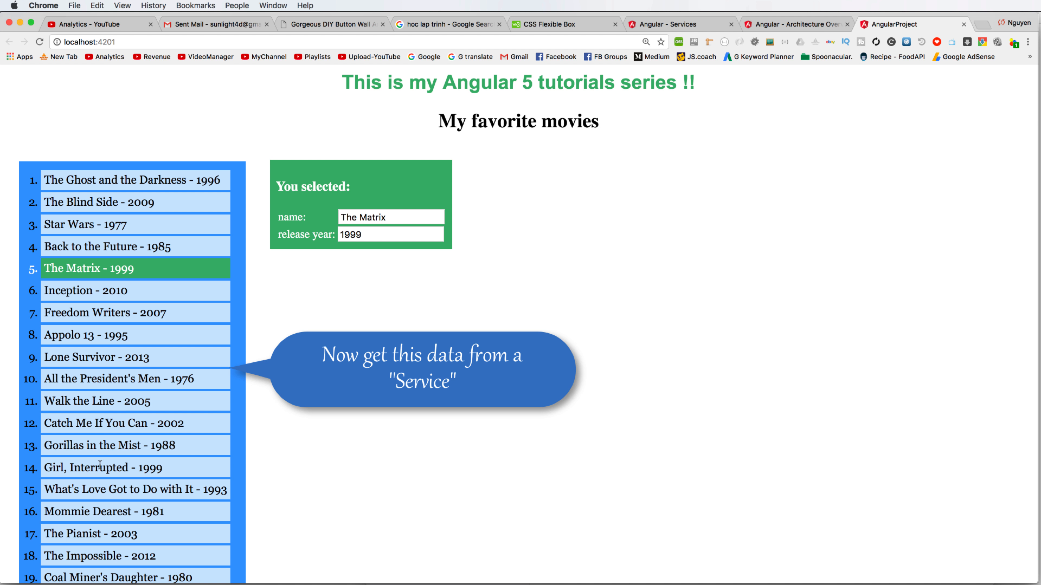
mouse_move(78, 499)
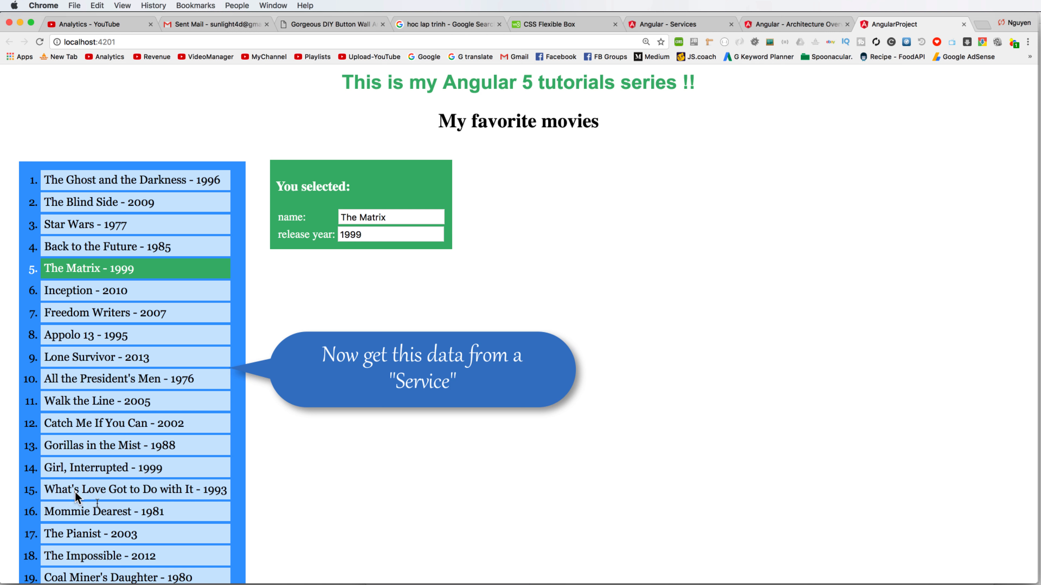
mouse_move(111, 422)
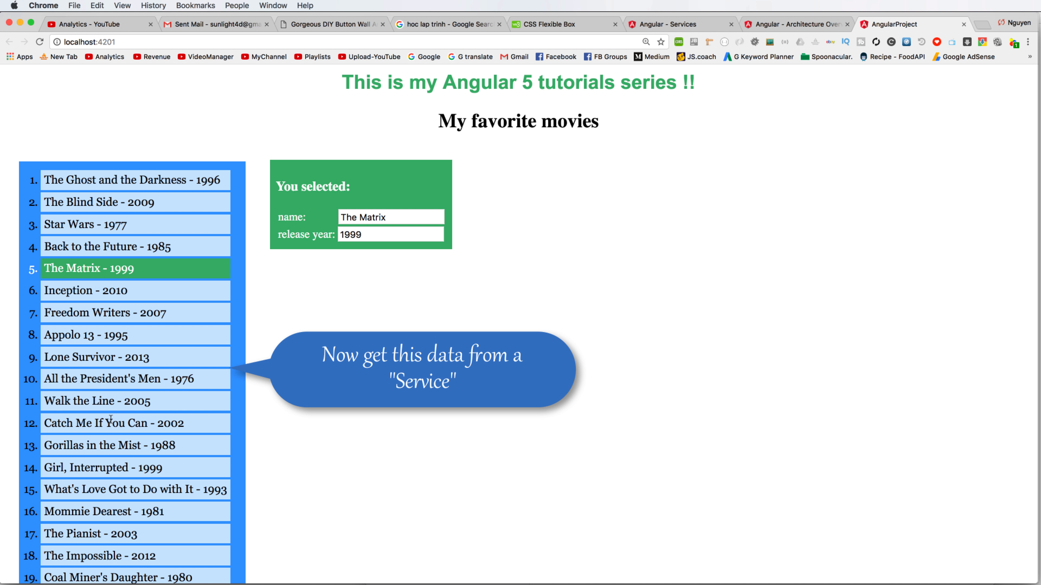
mouse_move(201, 281)
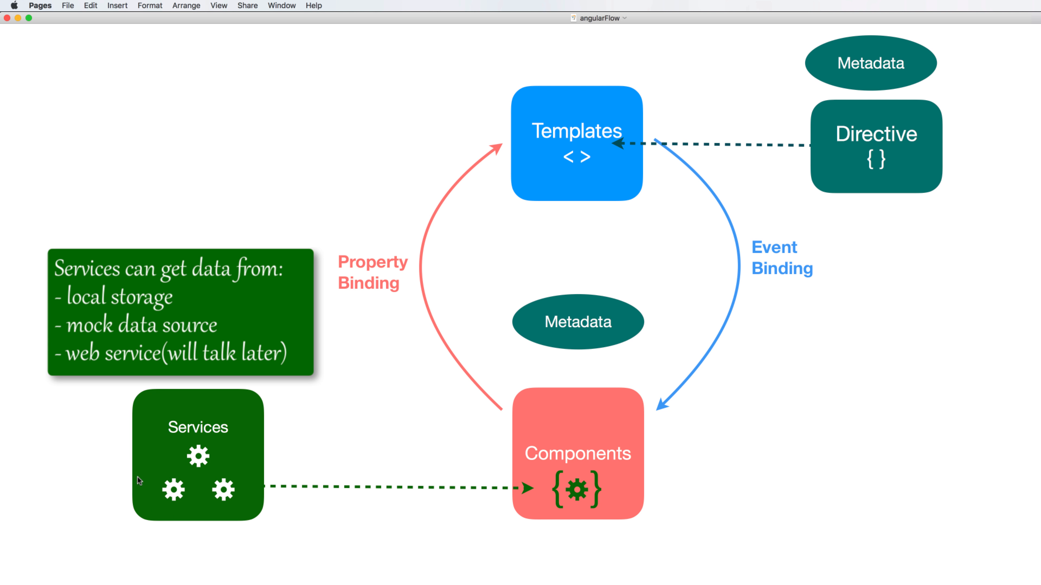
mouse_move(643, 471)
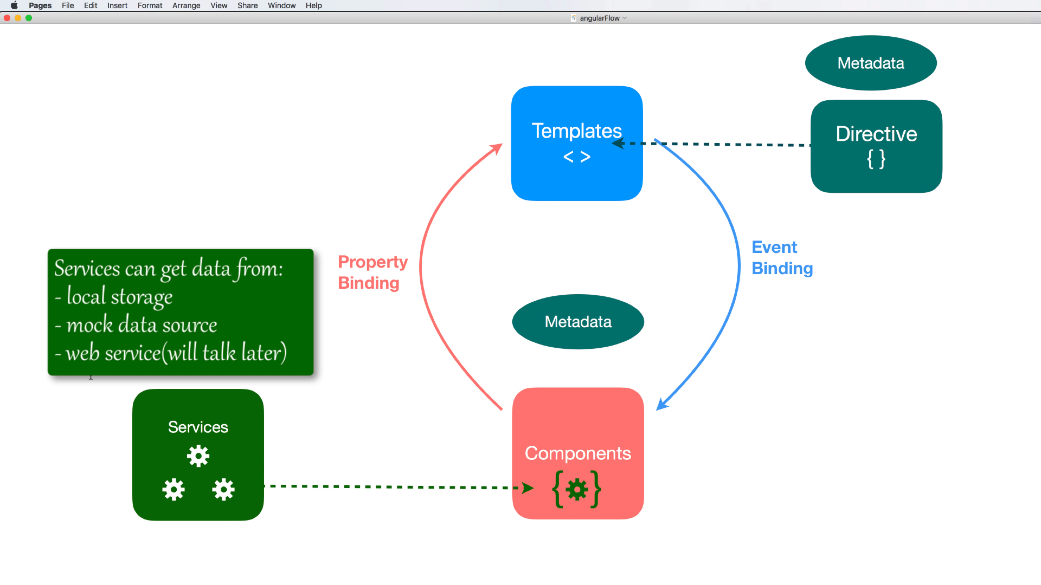
mouse_move(239, 486)
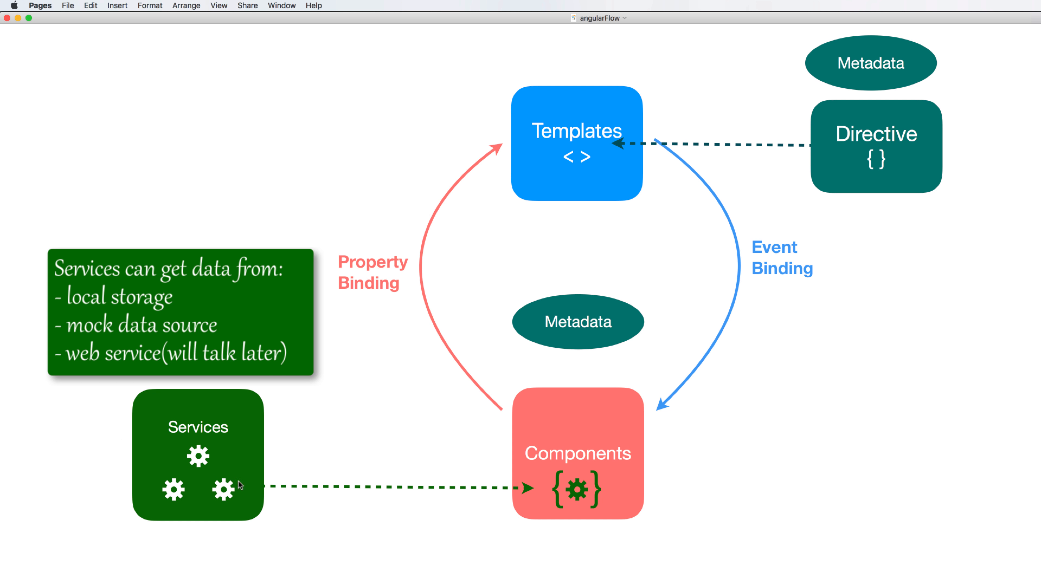
mouse_move(273, 503)
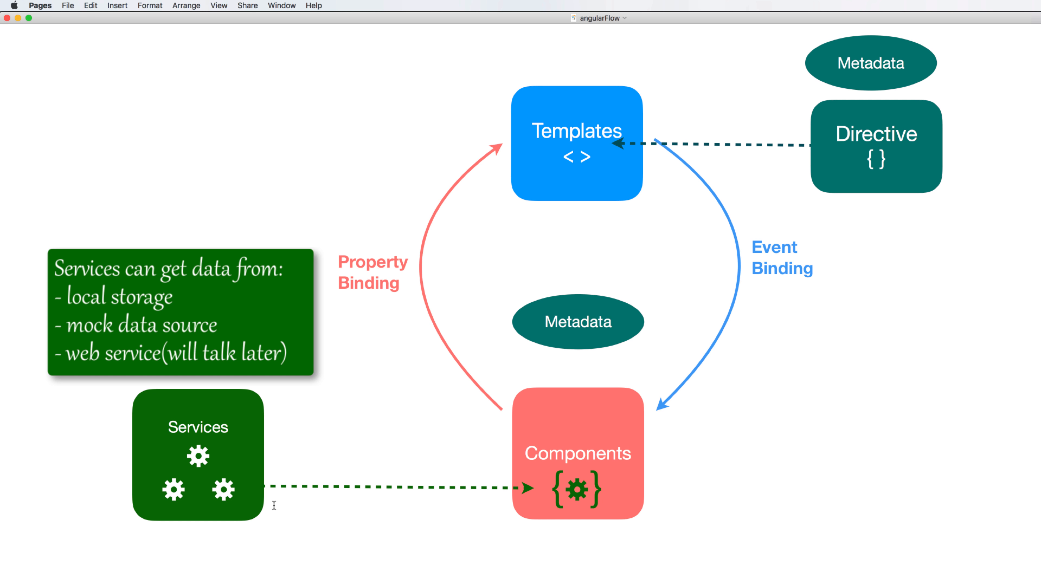
mouse_move(296, 513)
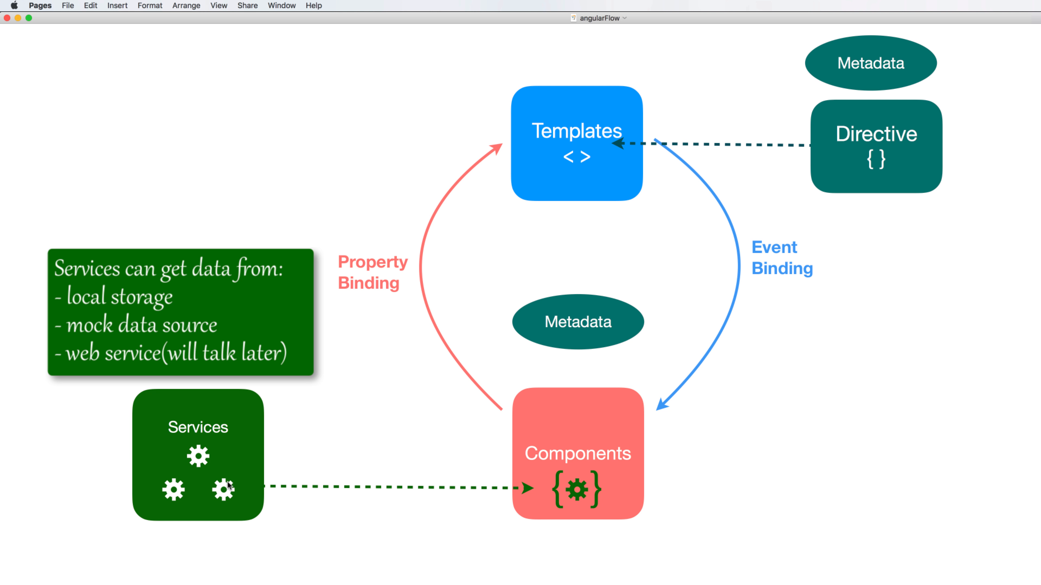
mouse_move(361, 467)
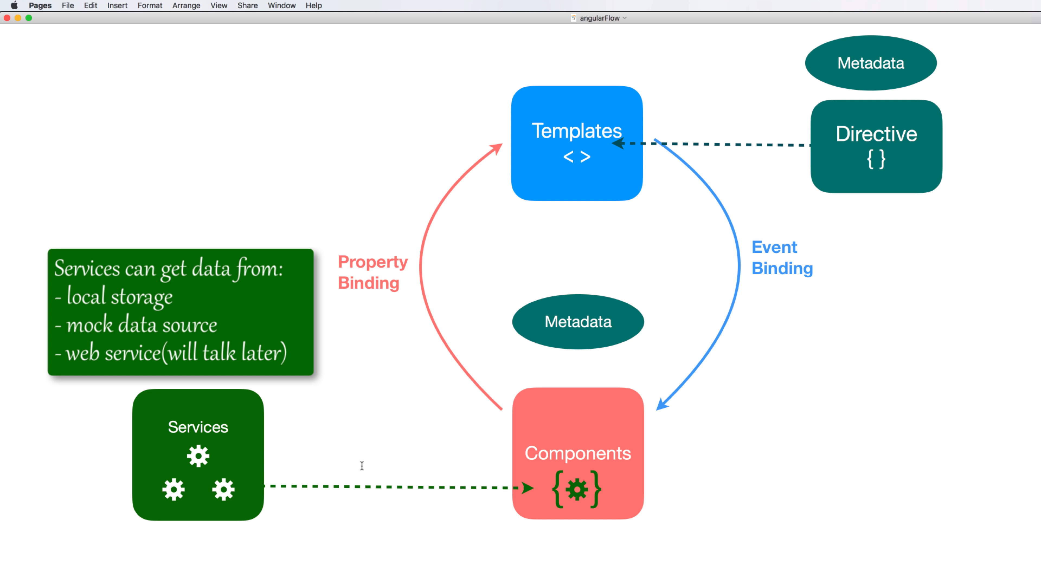
mouse_move(537, 505)
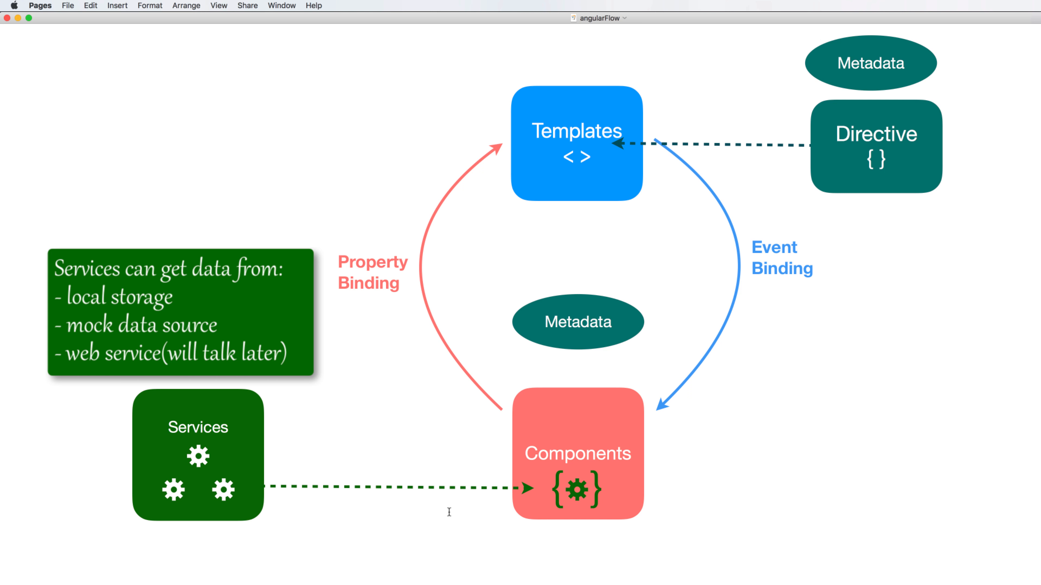
mouse_move(236, 502)
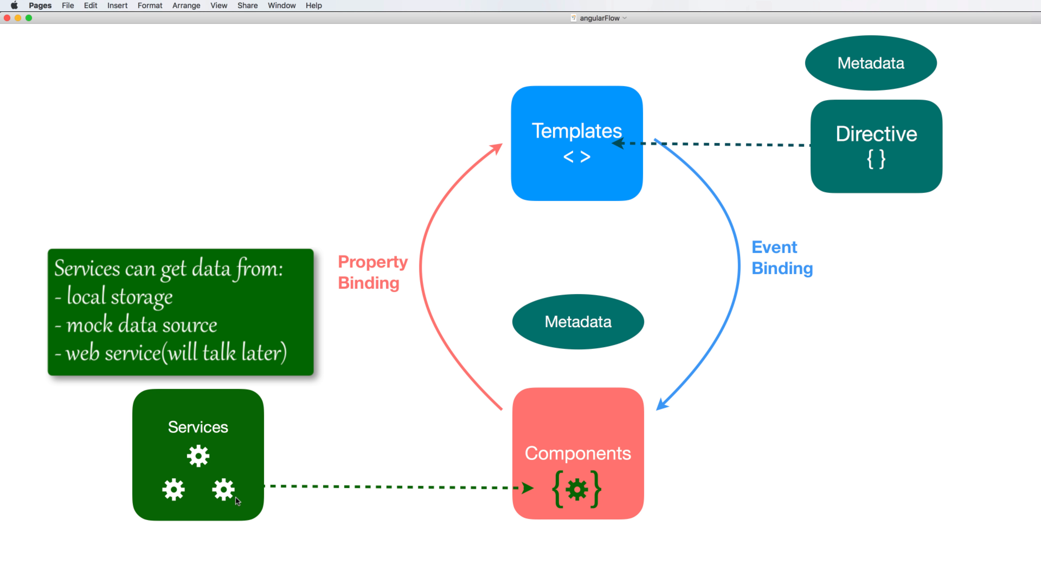
mouse_move(202, 490)
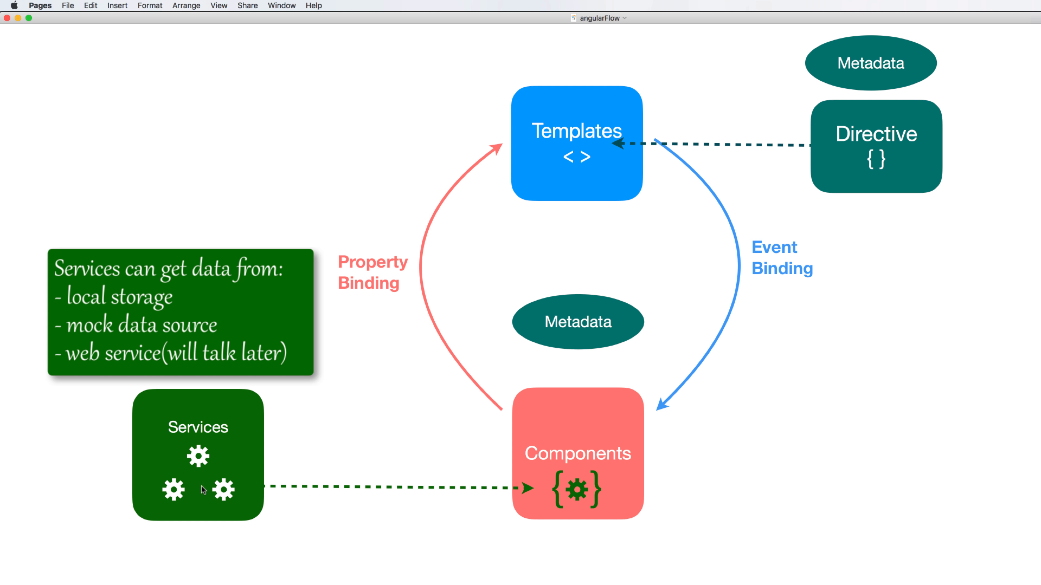
mouse_move(517, 571)
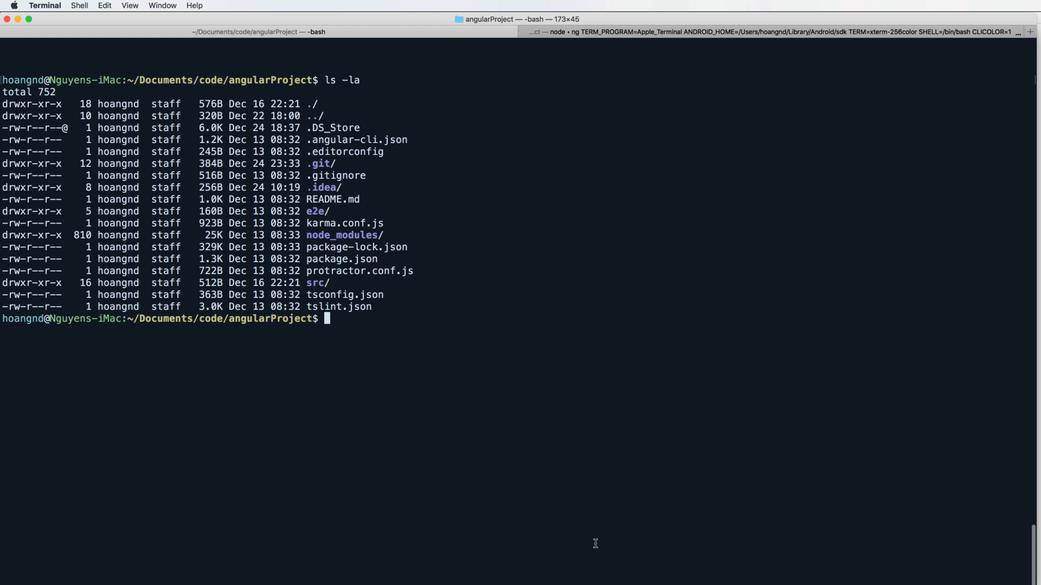
mouse_move(453, 289)
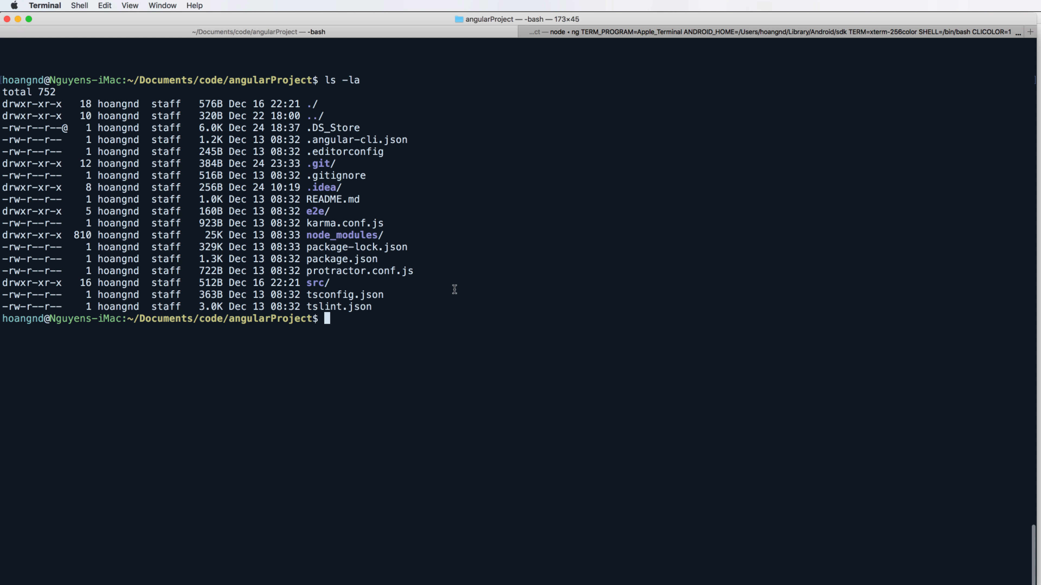
mouse_move(308, 347)
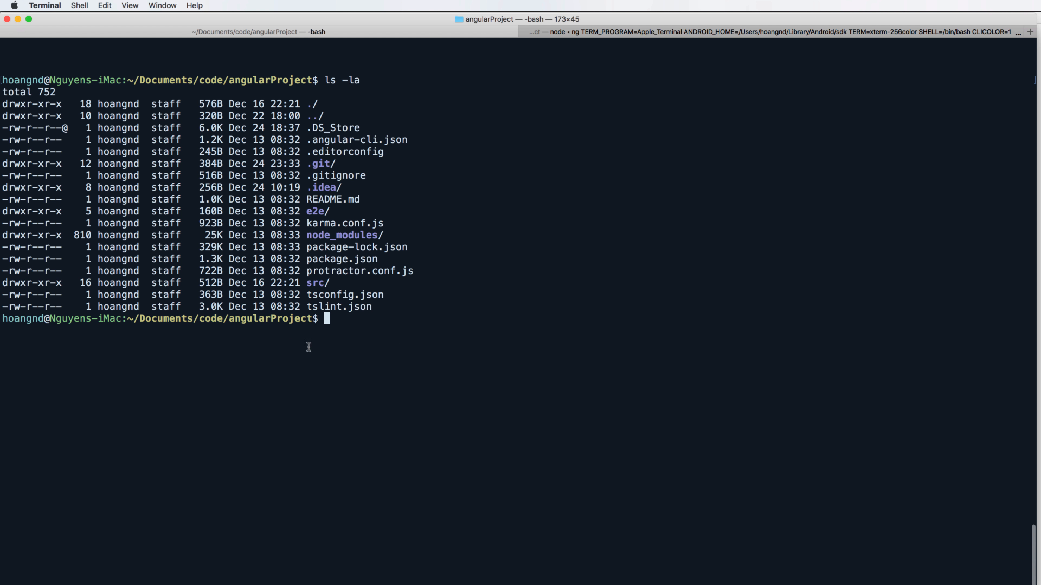
mouse_move(337, 319)
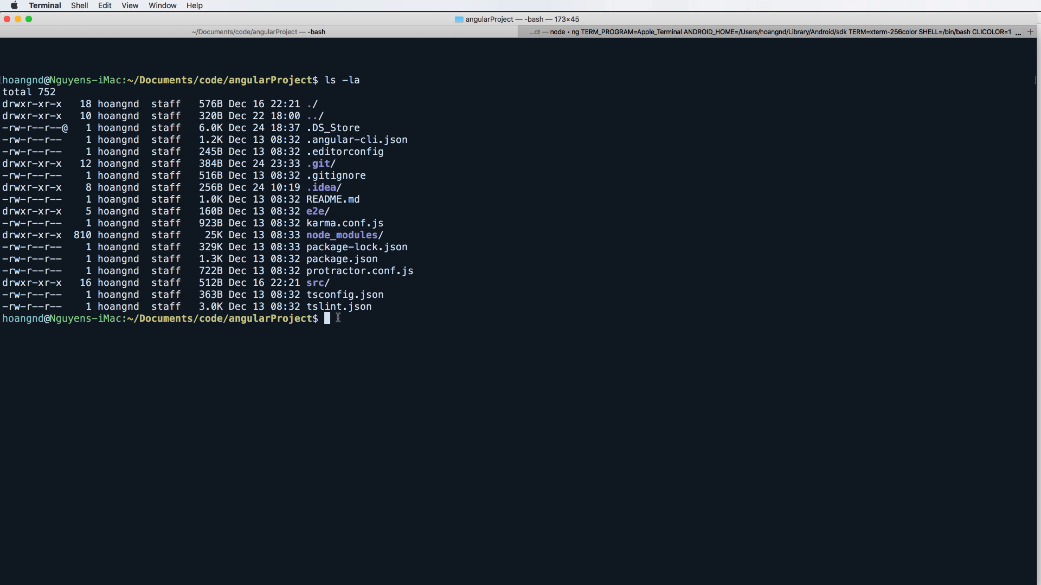
Run 'ng generate service movie' to create movie.service.ts and its spec under src/app
type("ng")
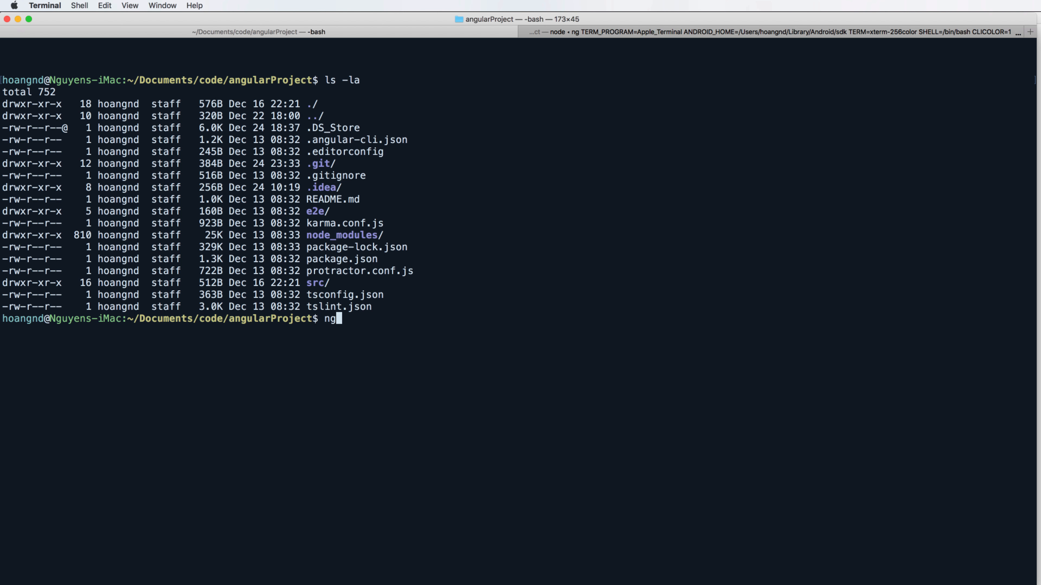
type("generate service movie")
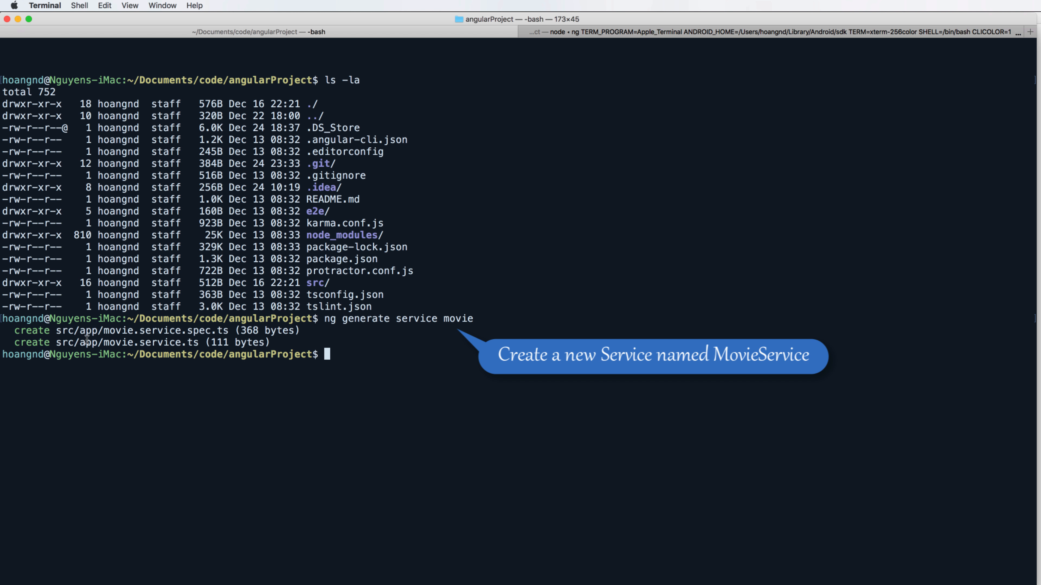
mouse_move(218, 382)
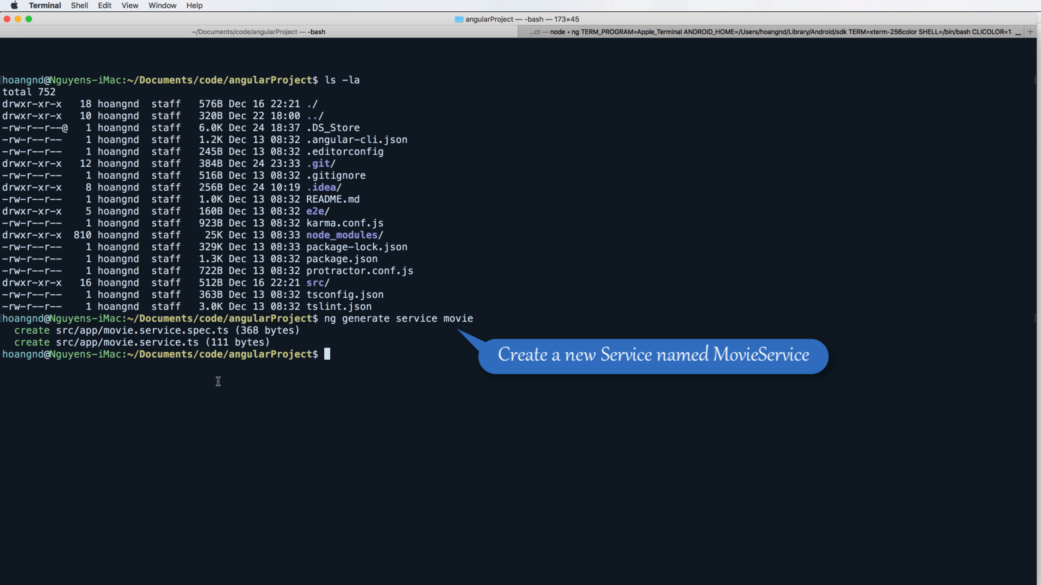
mouse_move(403, 430)
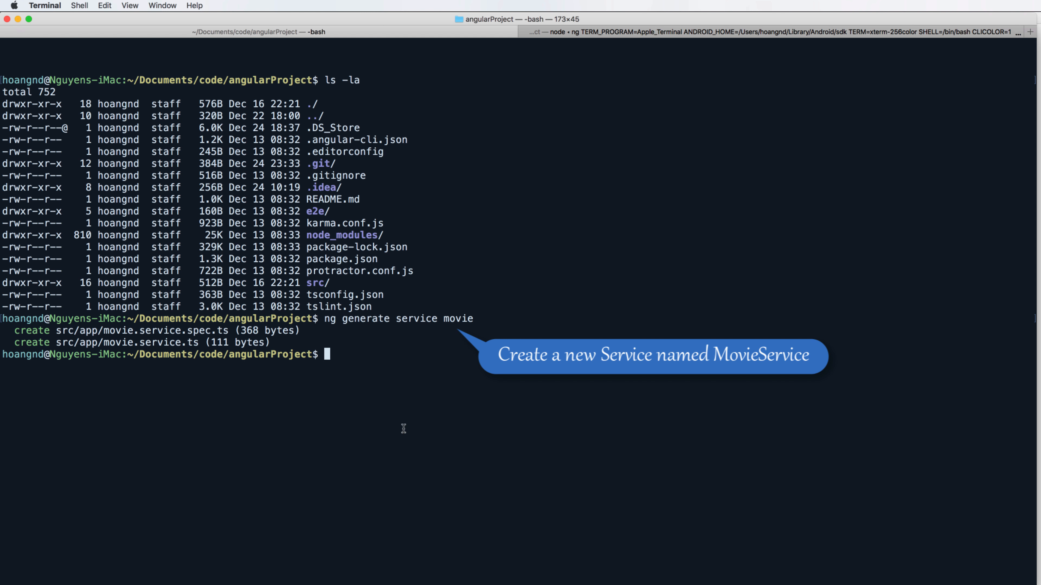
mouse_move(282, 442)
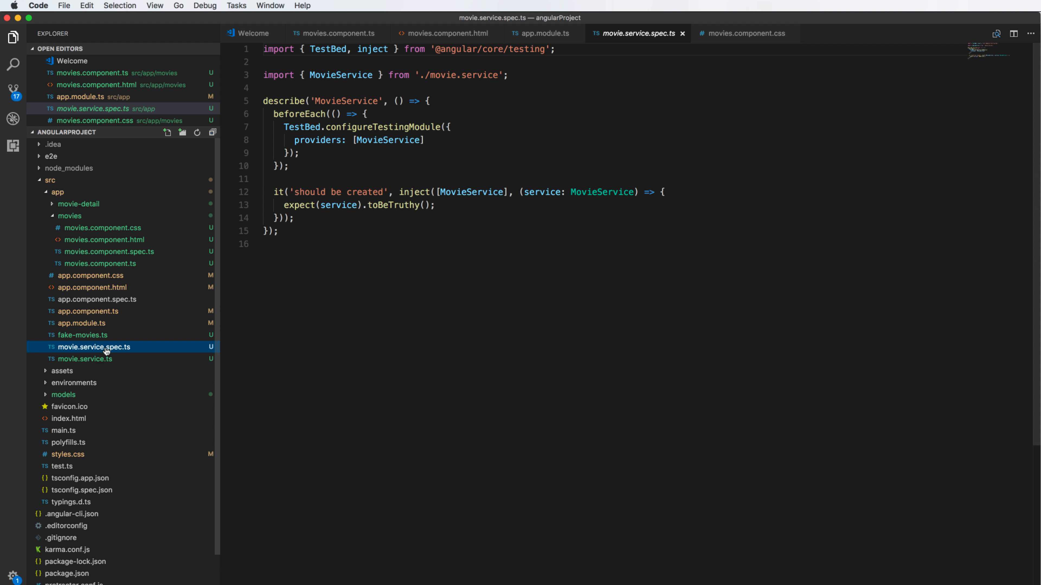
left_click(86, 359)
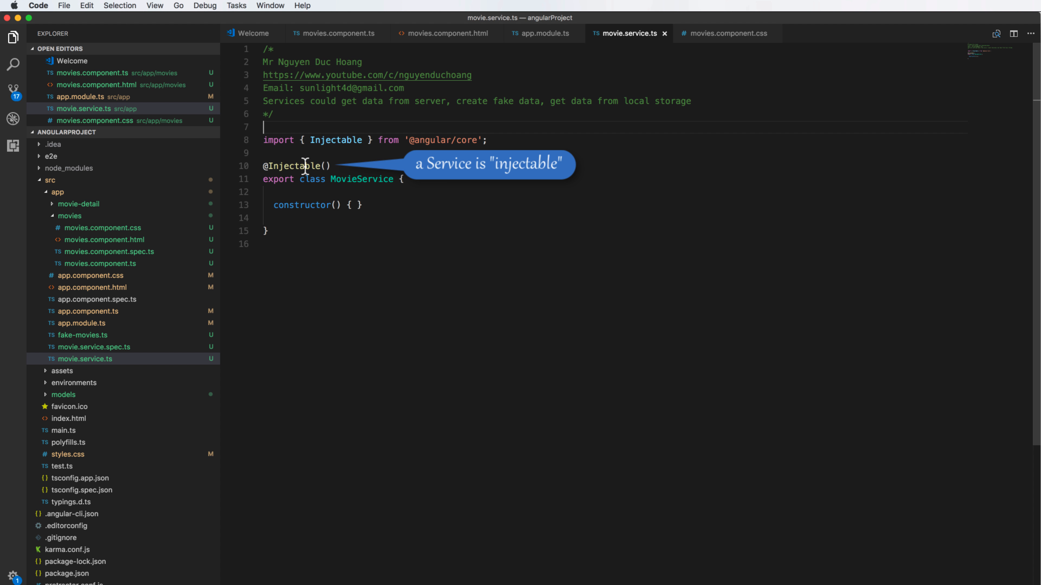
mouse_move(312, 136)
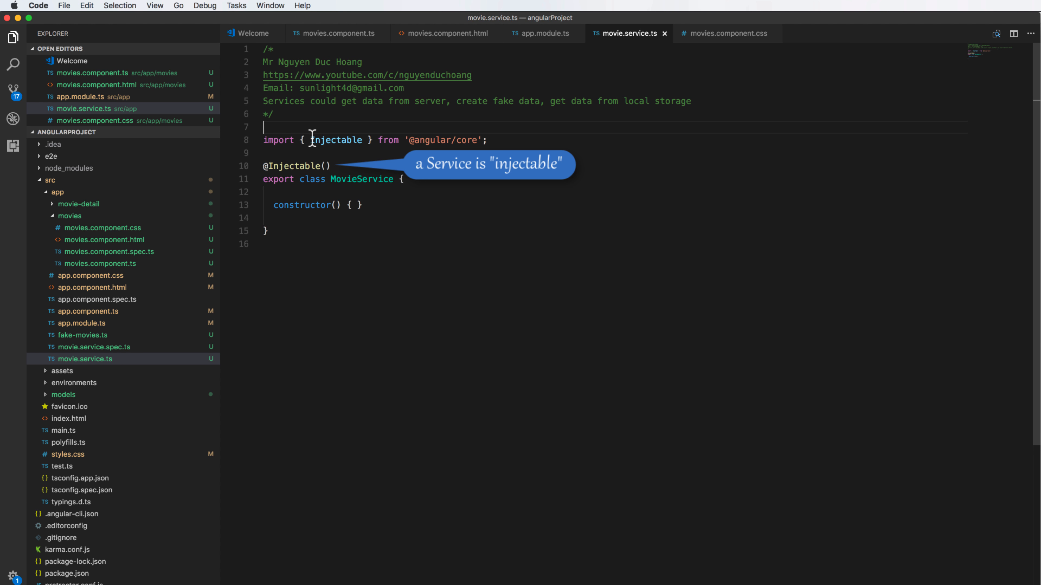
mouse_move(329, 166)
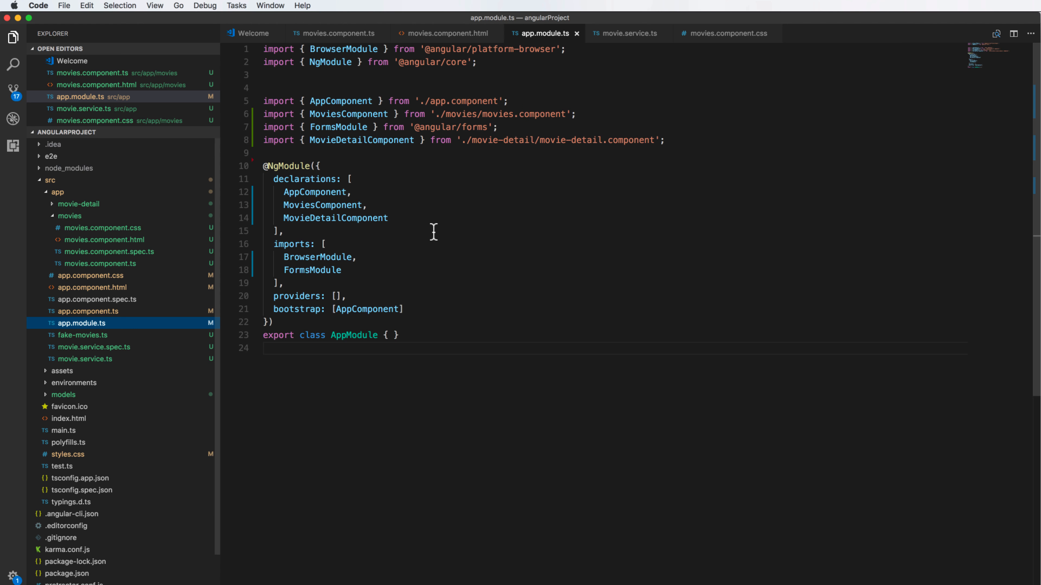
mouse_move(784, 161)
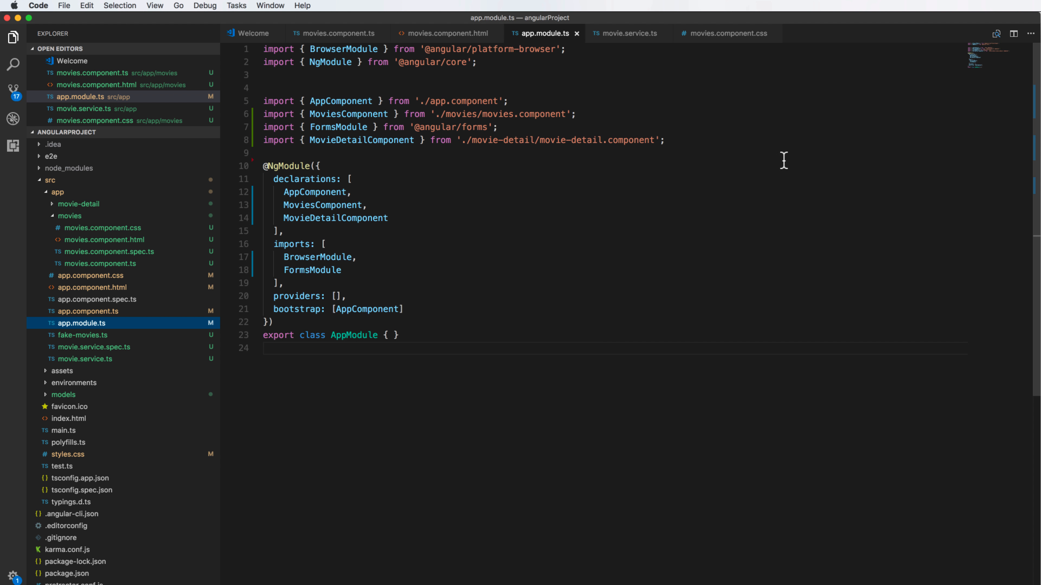
Import MovieService from './movie.service' in app.module.ts and add it to the providers array
type("imp")
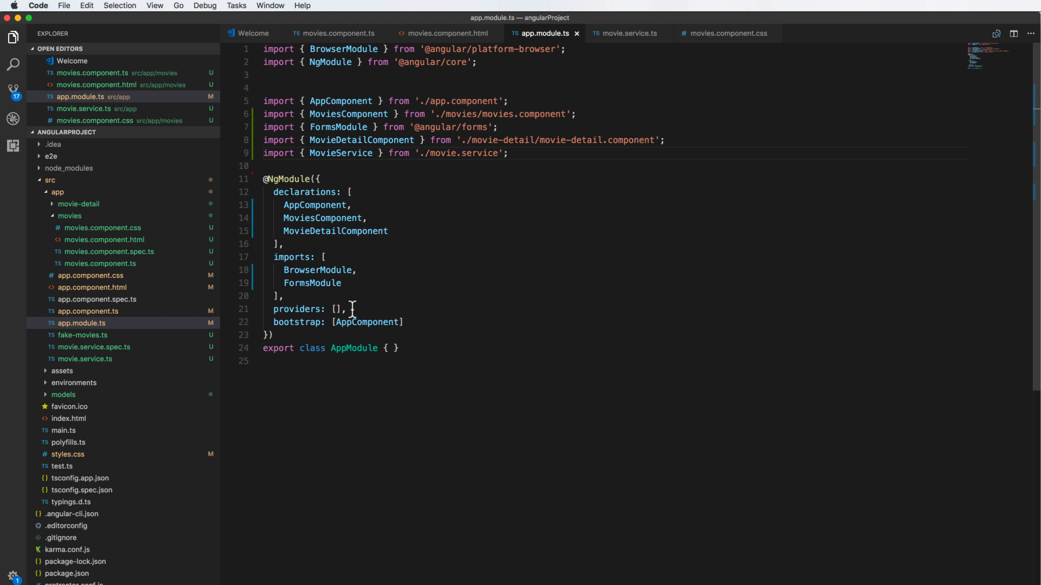
key("Enter")
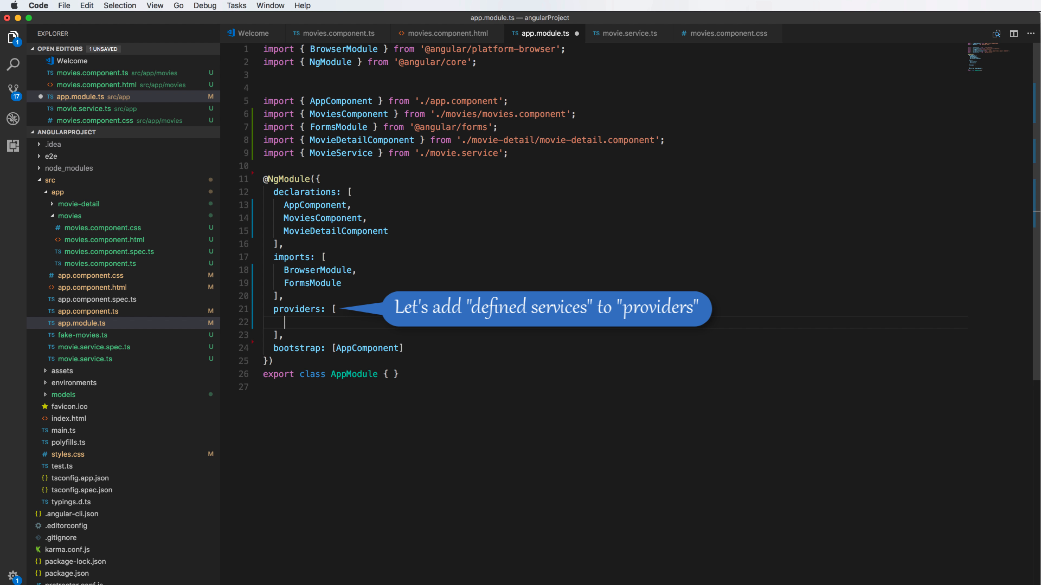
type("MovieService")
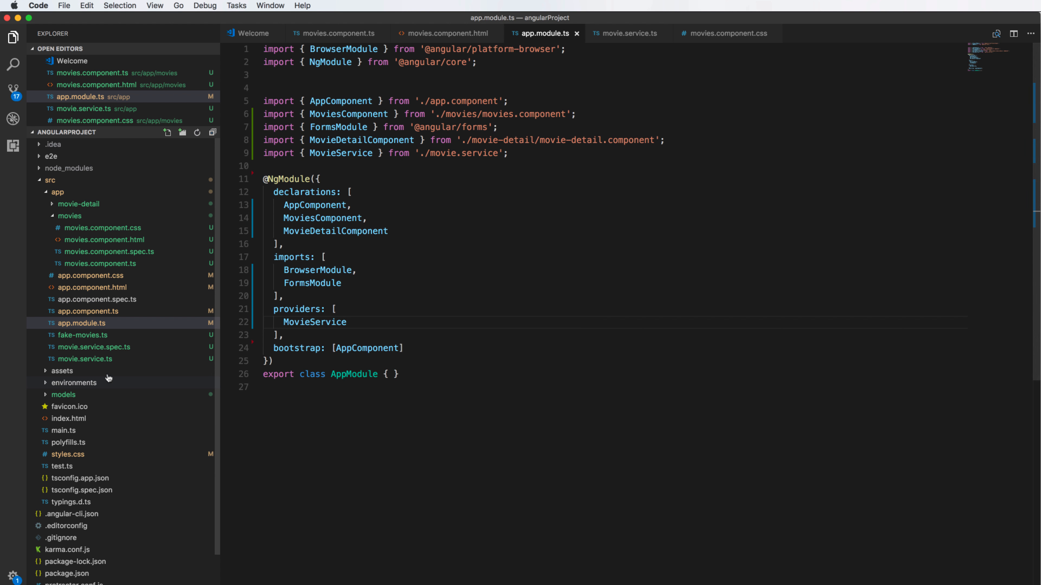
In movie.service.ts import fakeMovies and Movie and add getMovies(): Movie[] returning fakeMovies
left_click(85, 359)
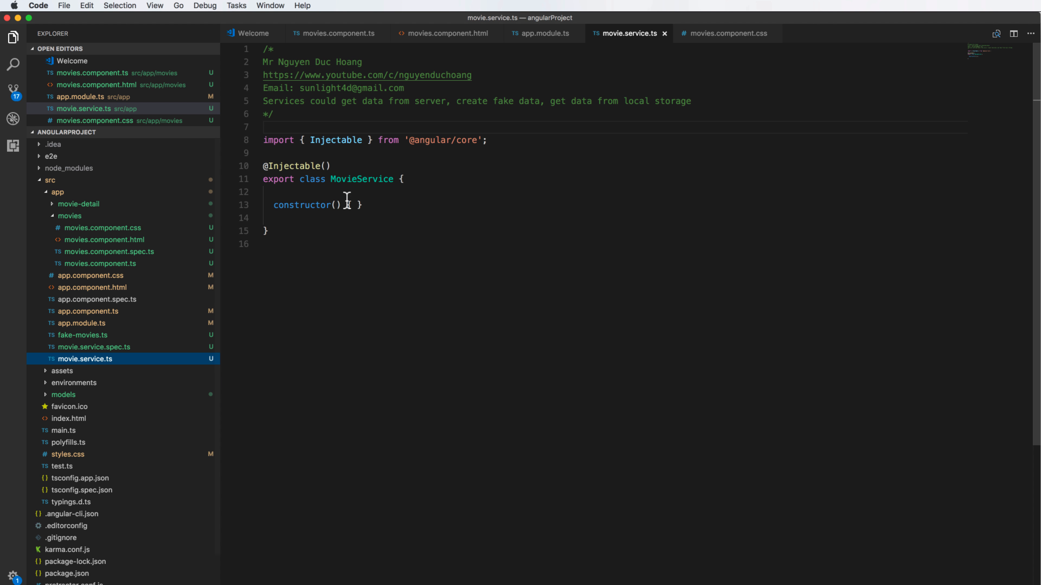
double_click(304, 205)
type("import { fakeMovies } from './fake-movies';")
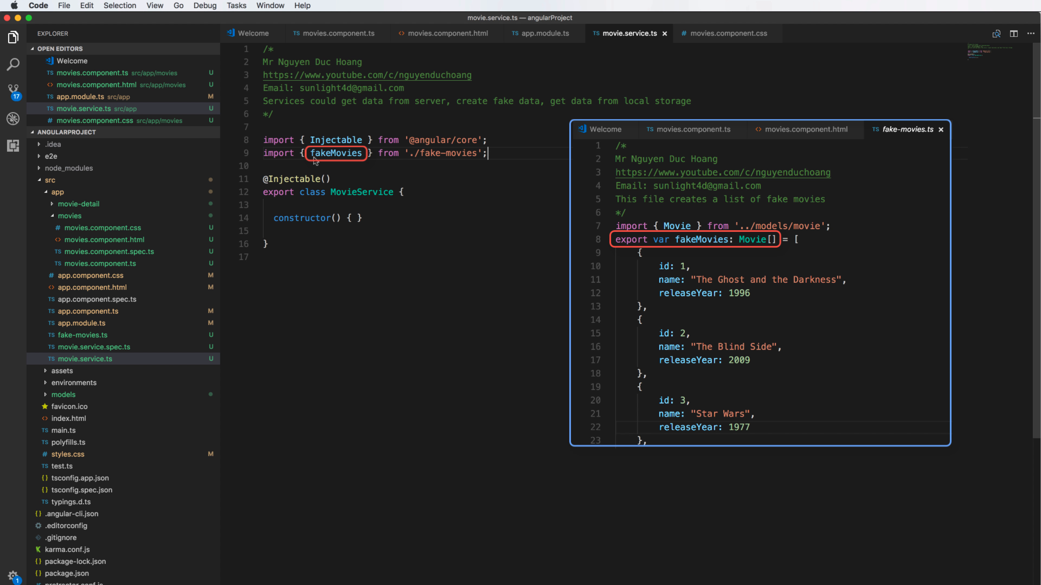
mouse_move(326, 168)
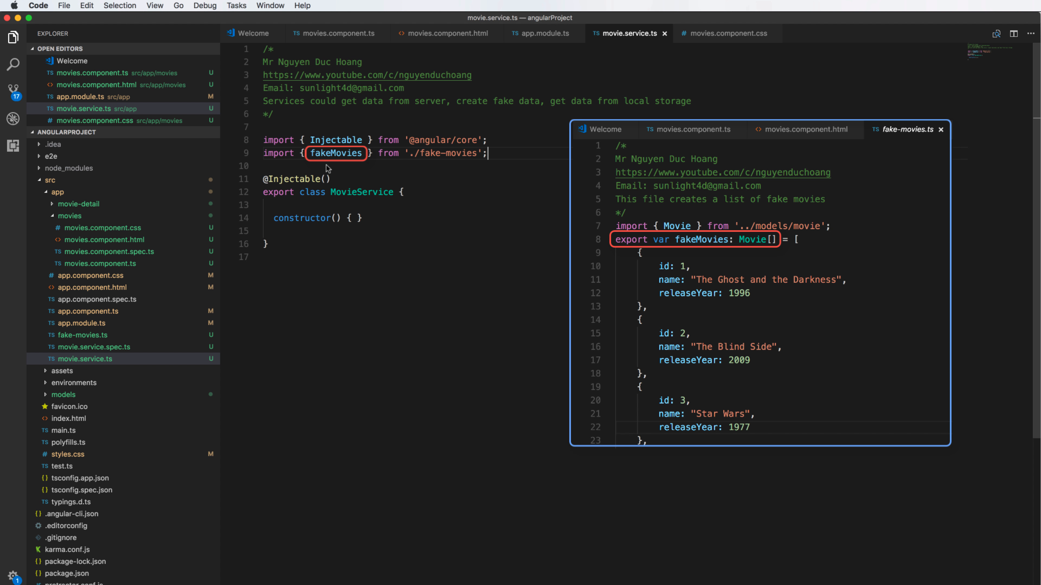
mouse_move(524, 159)
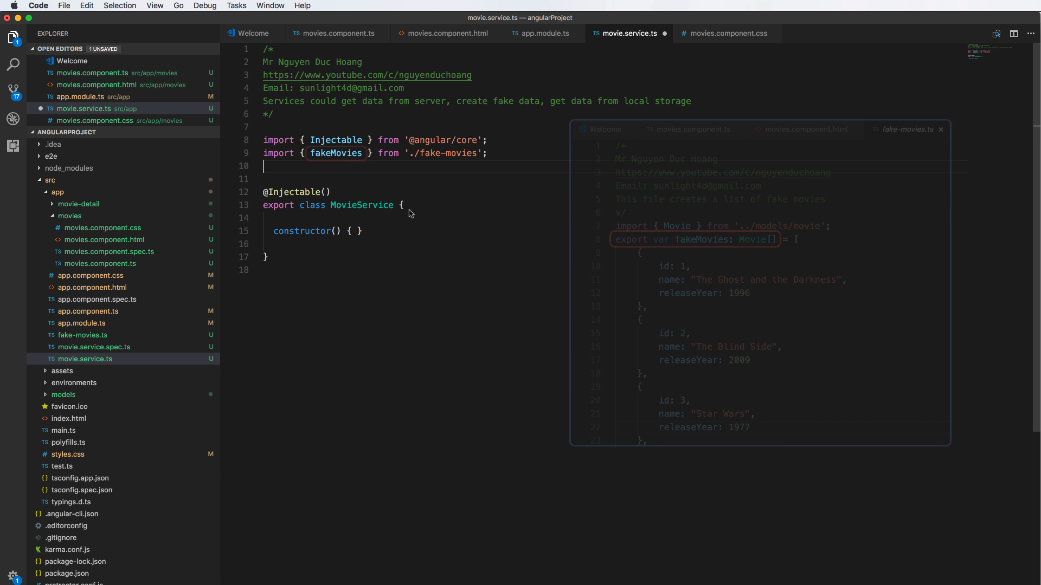
type("import { Movie } from '../models/movie';")
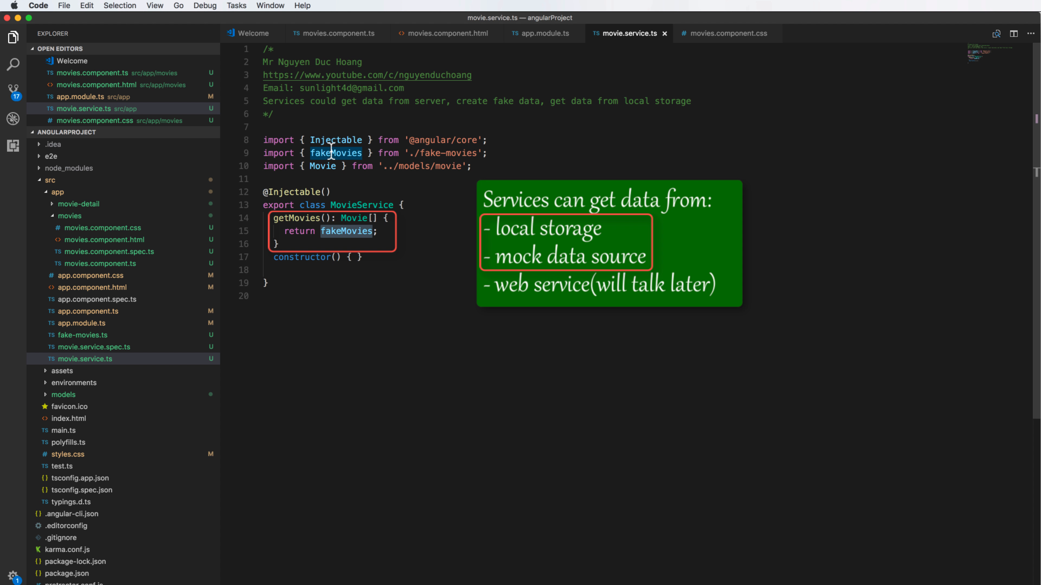
mouse_move(390, 257)
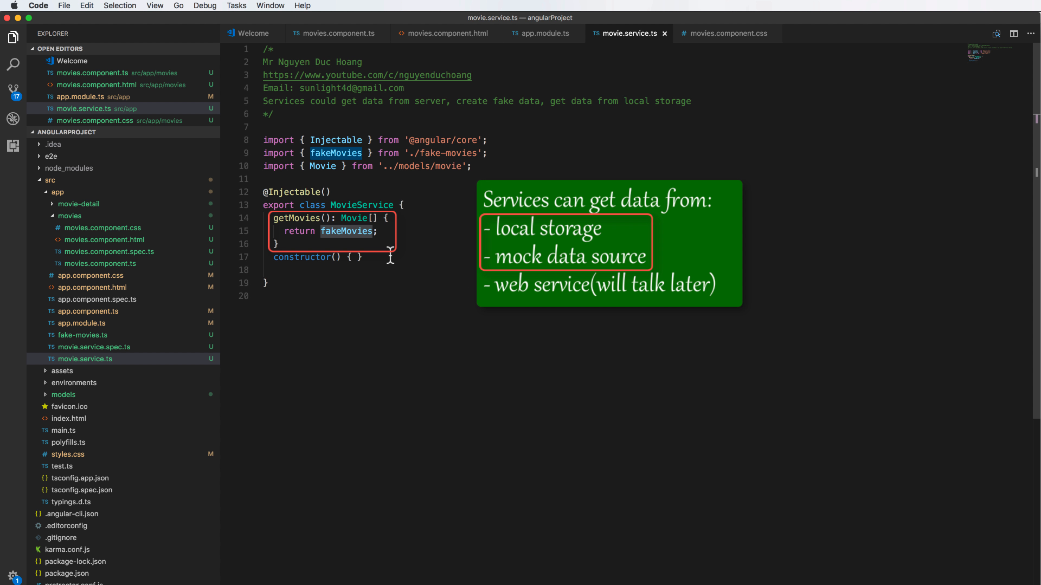
mouse_move(340, 210)
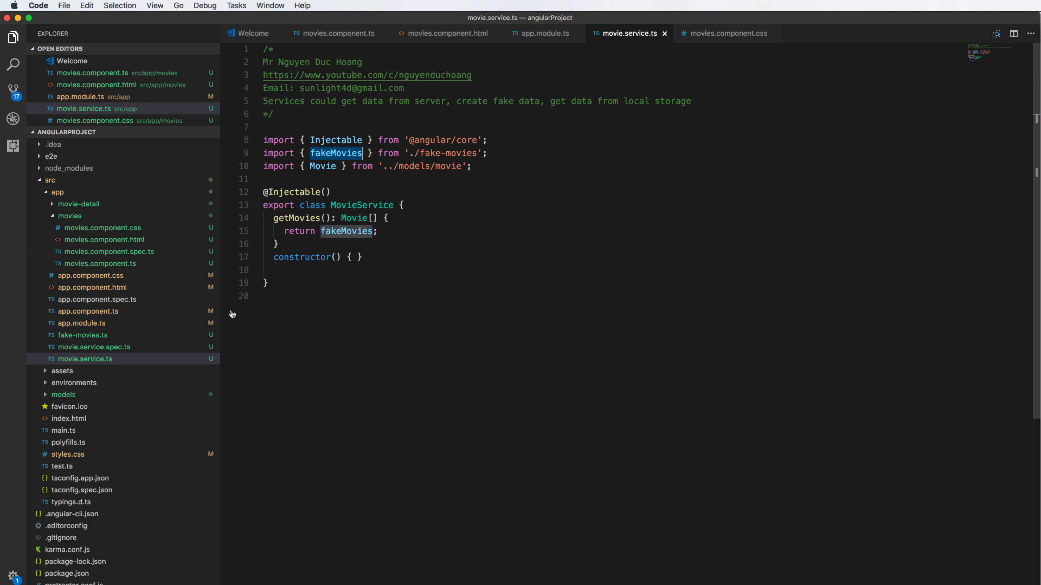
left_click(100, 263)
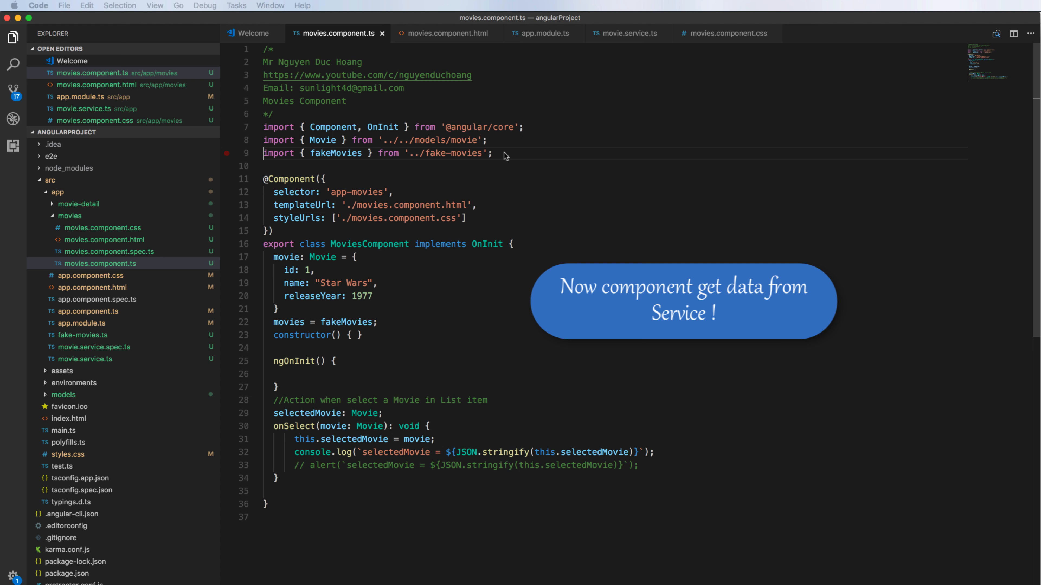
Comment out the fakeMovies usage and declare movies: Movie[]; in MoviesComponent
type("//")
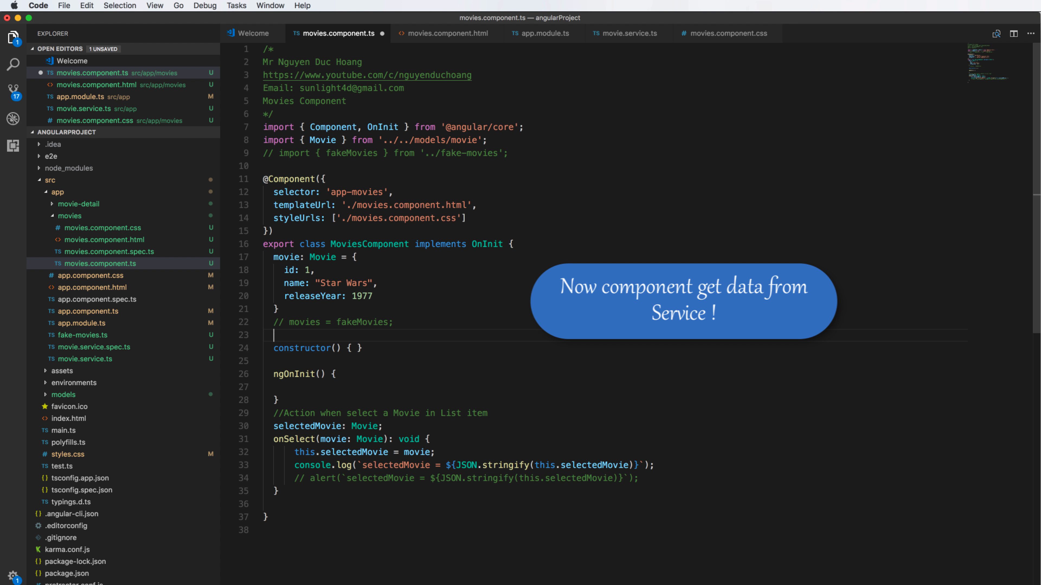
type("movies")
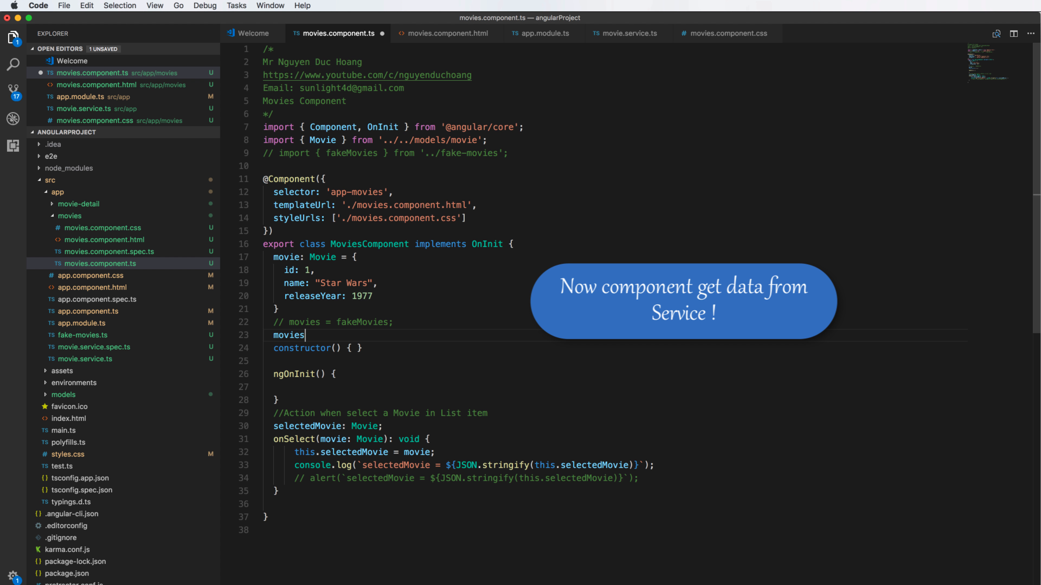
type(": Movie[];")
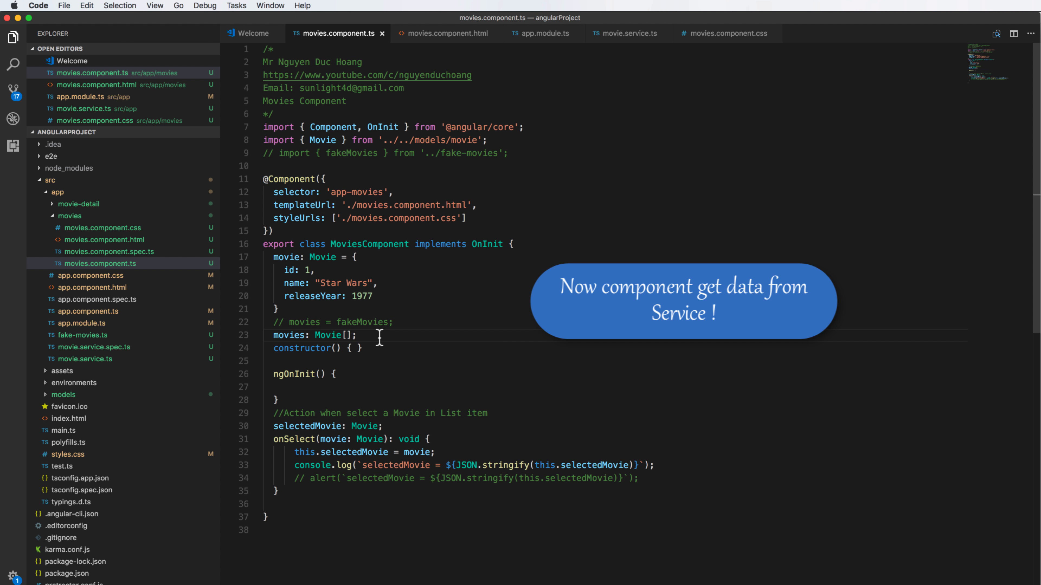
Import MovieService from '../movie.service' in movies.component.ts and save
key("Enter")
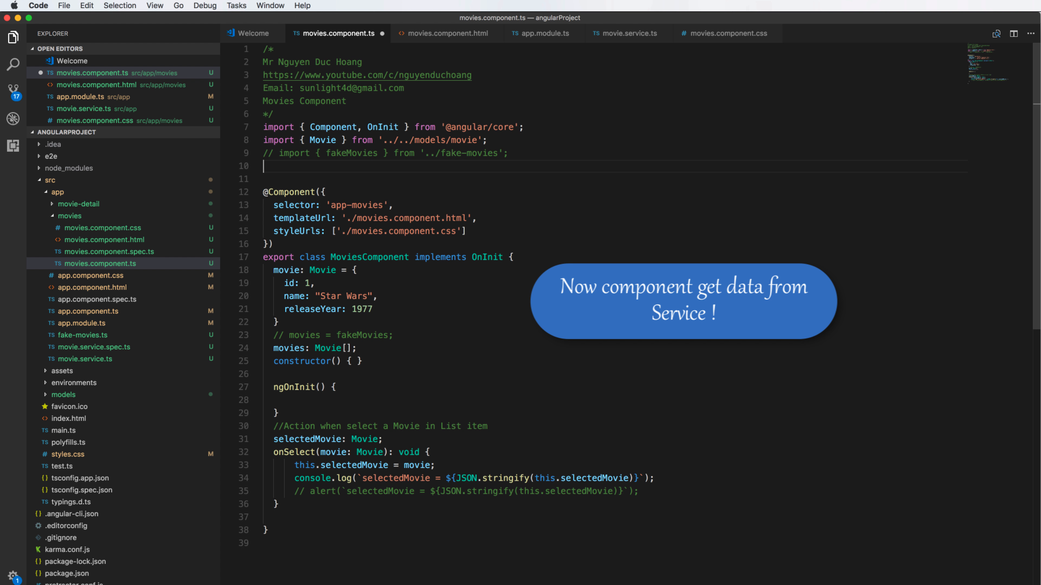
type("import { MovieService } from '../movie.service';")
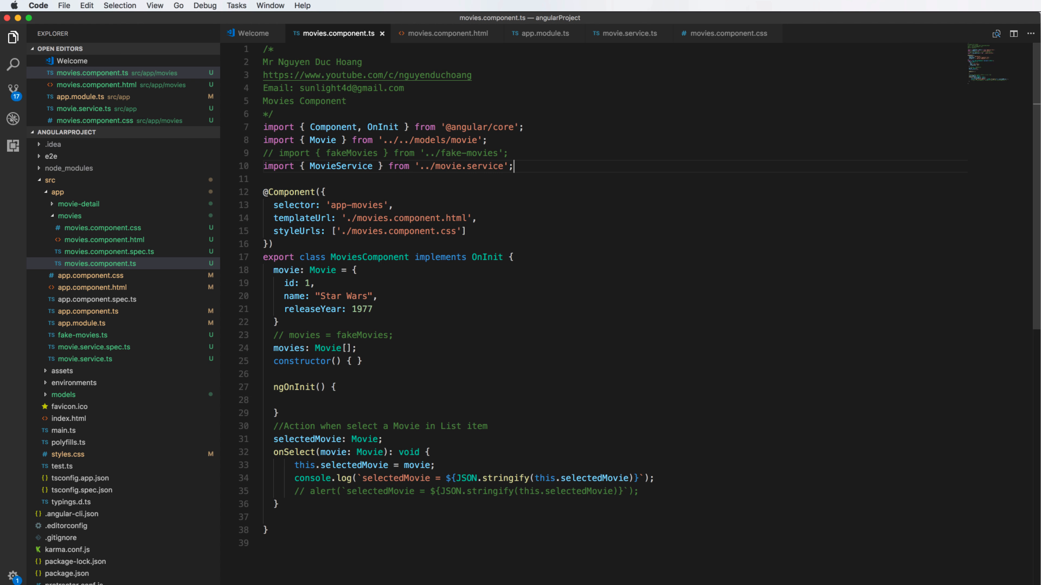
mouse_move(375, 178)
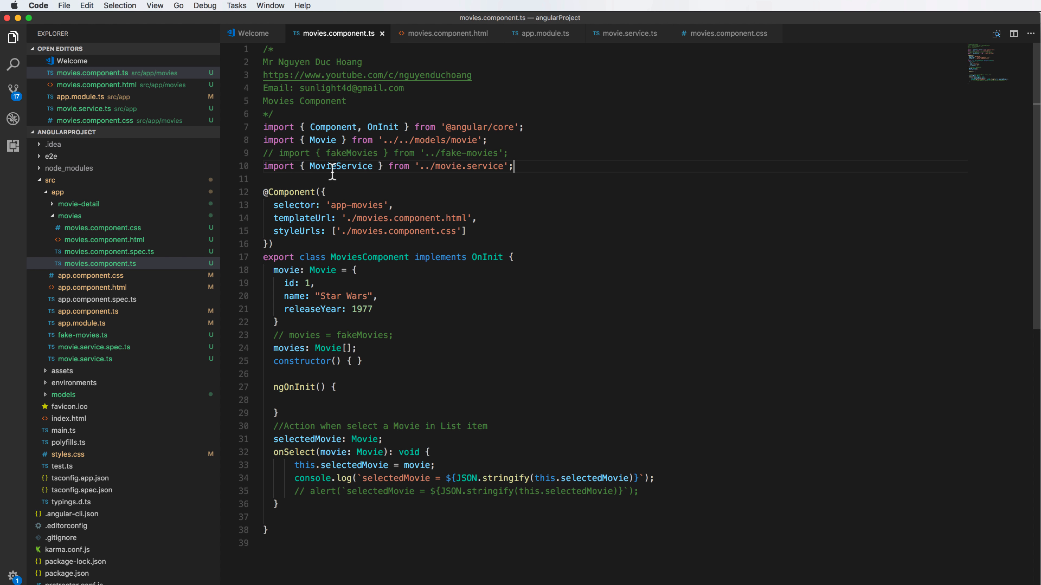
mouse_move(365, 189)
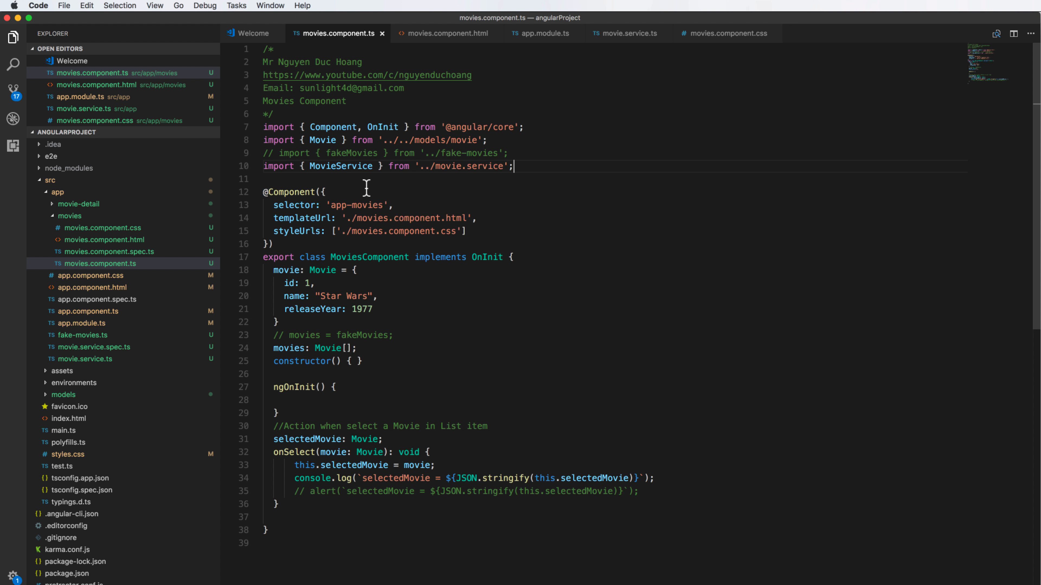
key("Enter")
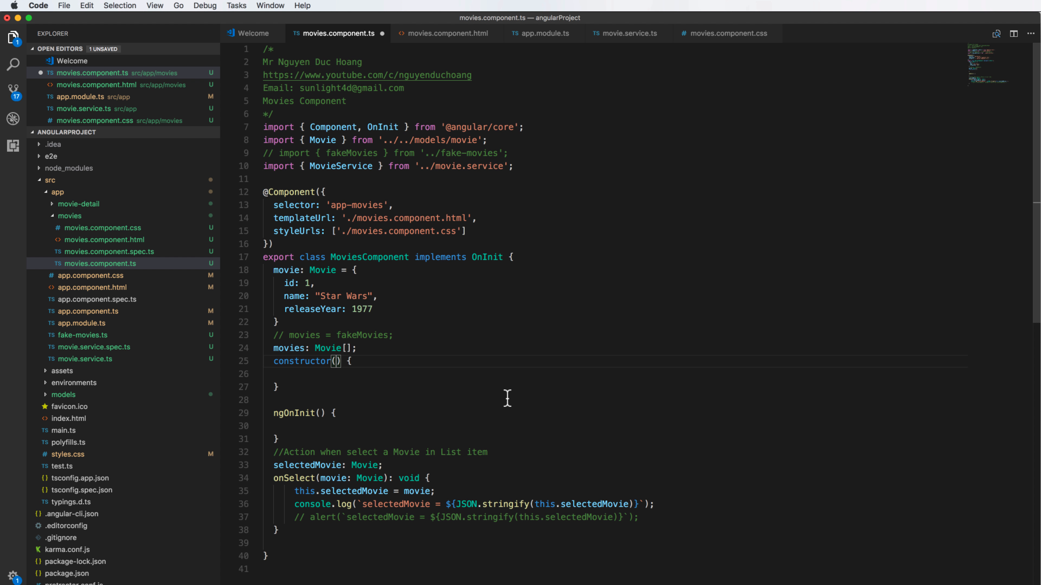
Inject 'private movieService: MovieService' in the MoviesComponent constructor and save
type("private movieService: MovieService")
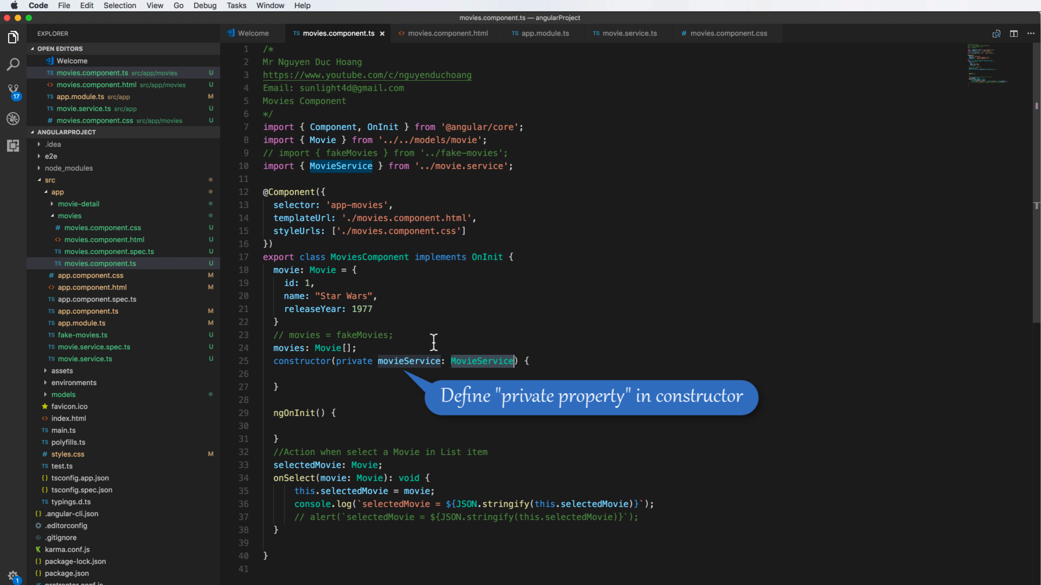
mouse_move(474, 433)
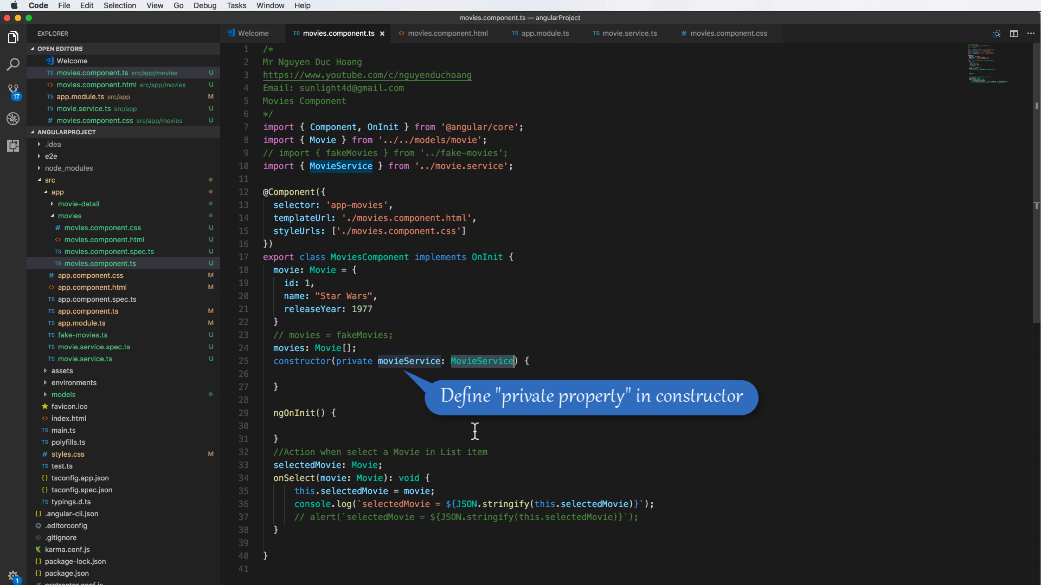
mouse_move(442, 425)
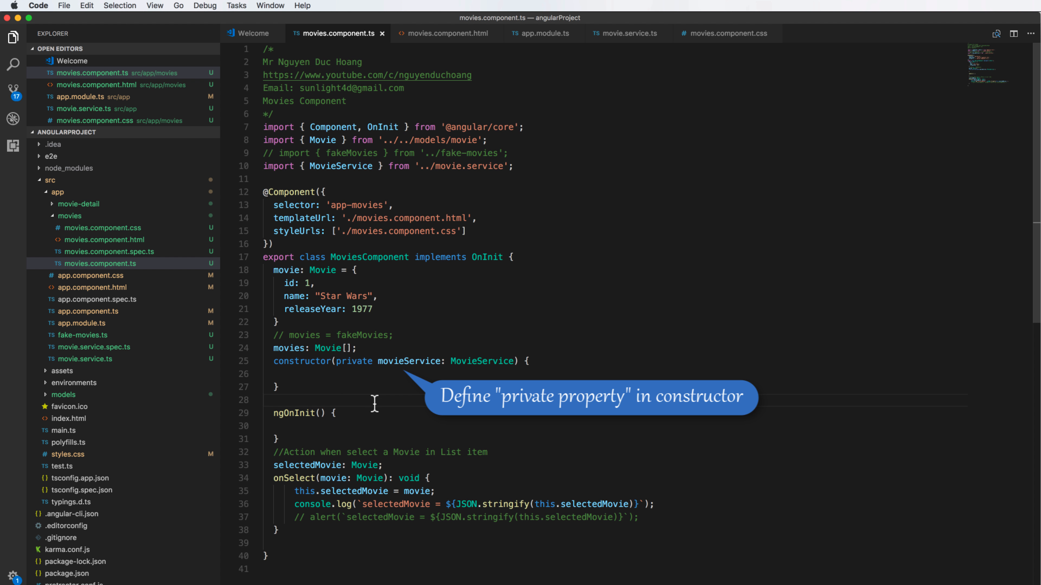
type("getMoviesFromServices(): void {")
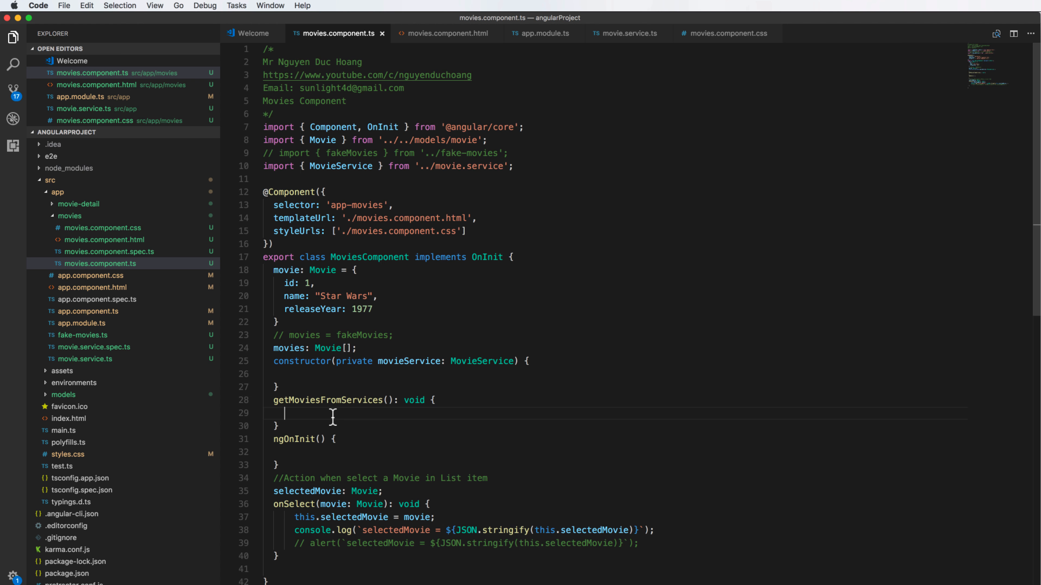
mouse_move(416, 411)
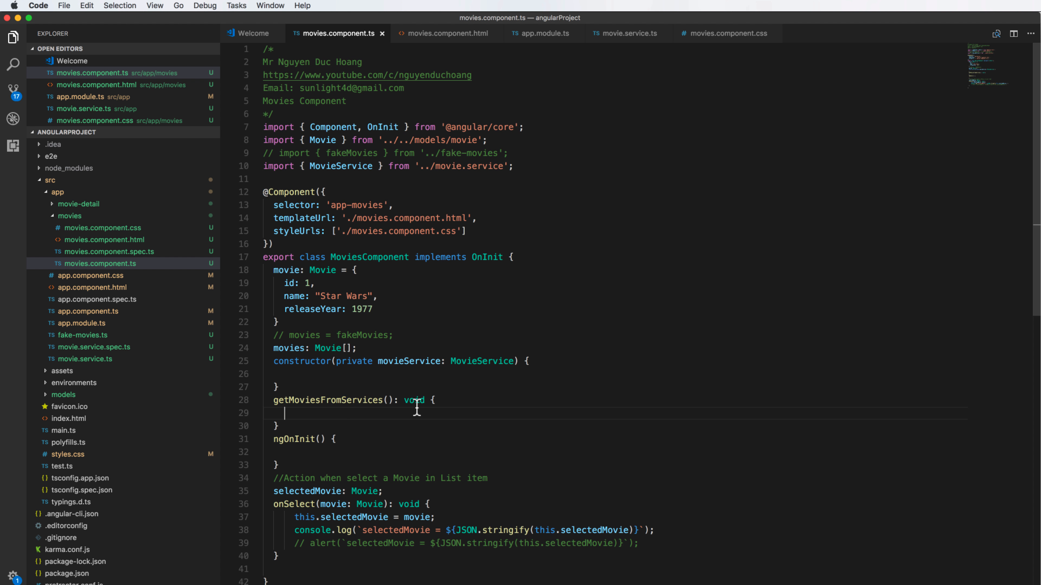
Write getMoviesFromServices() body: this.movies = this.movieService.getMovies();
double_click(289, 348)
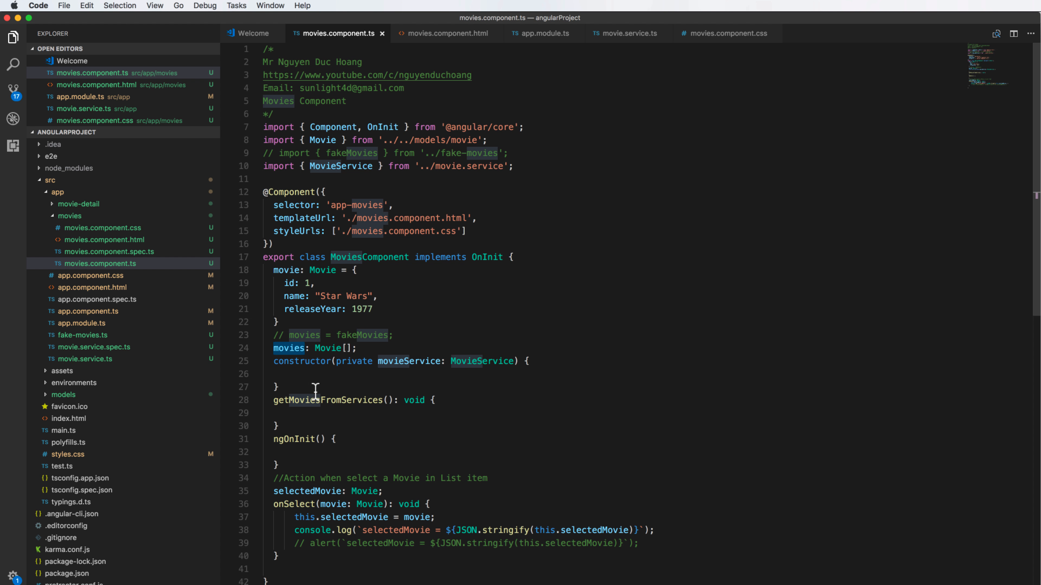
type("this.")
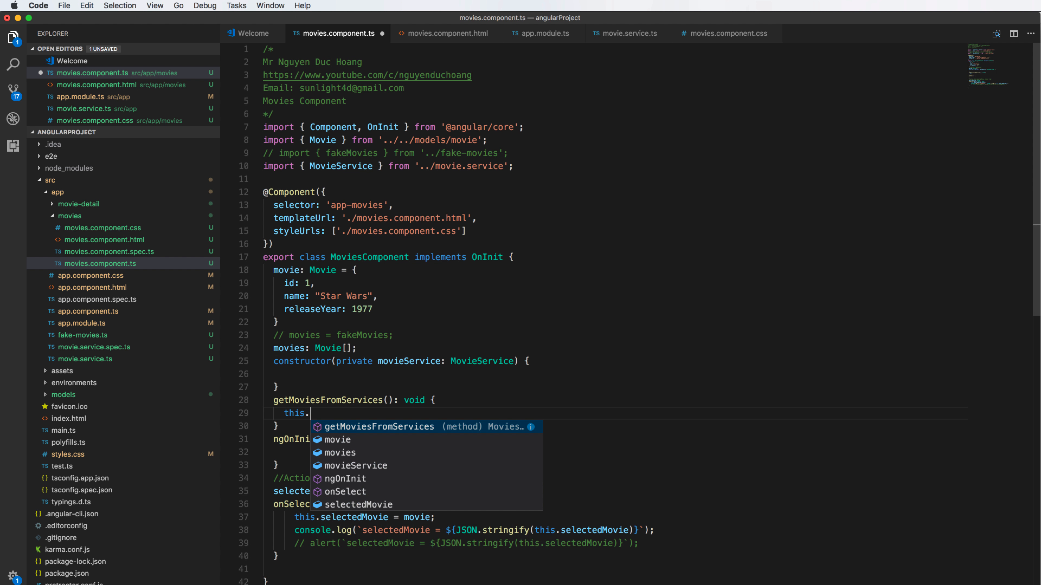
type("movies")
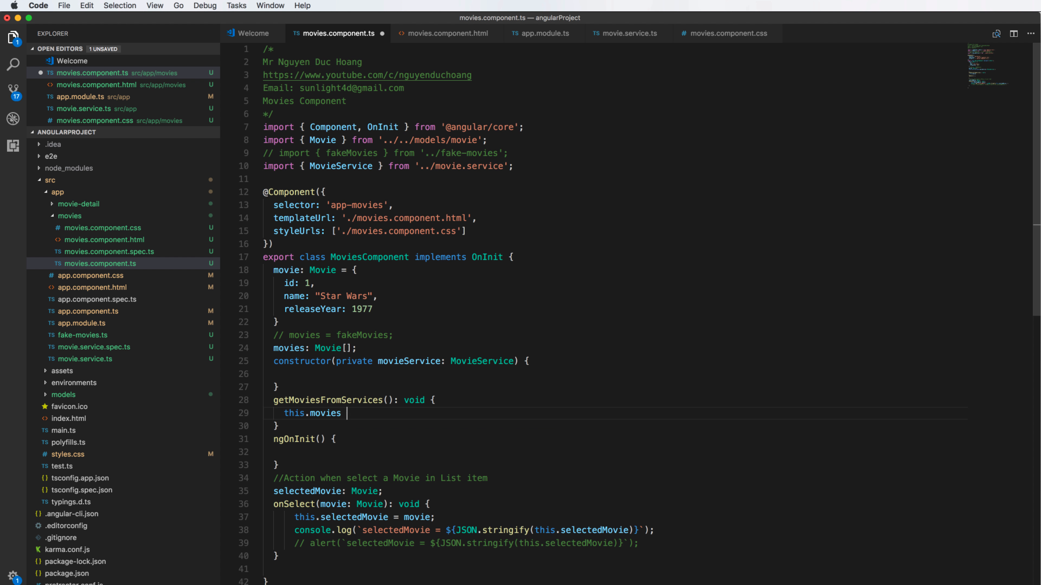
type("= this")
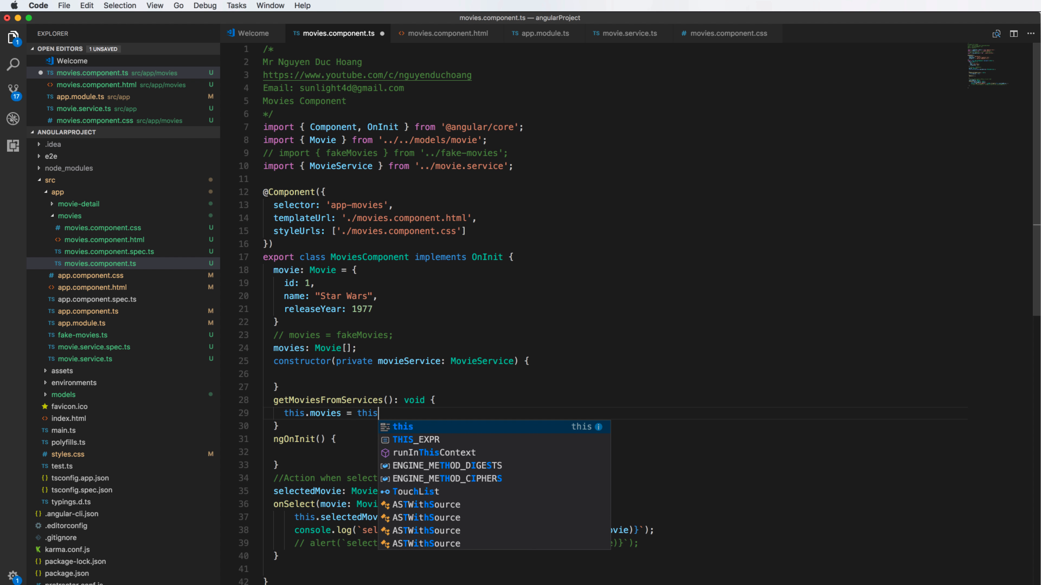
type(".mo")
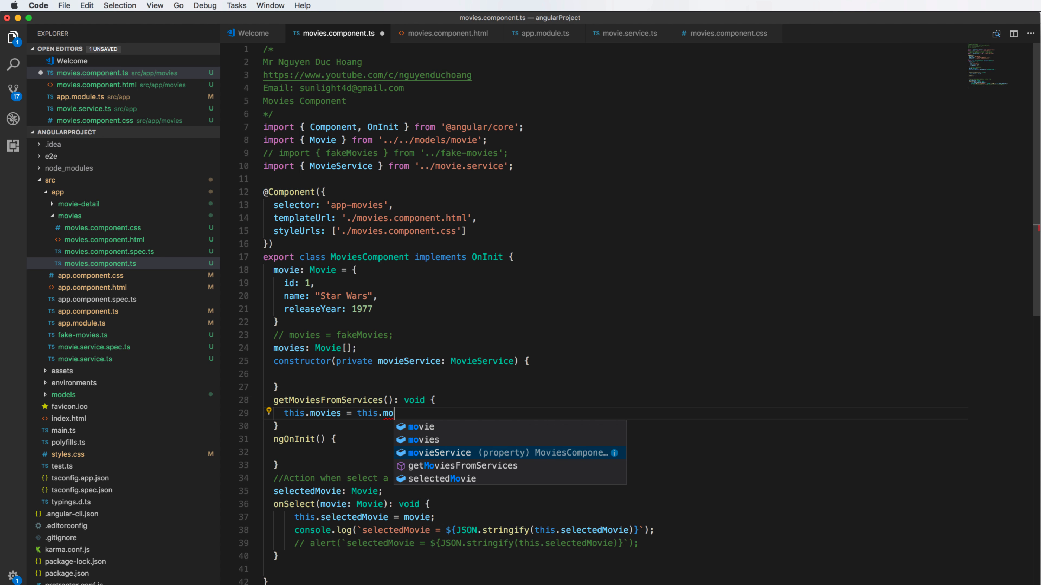
left_click(438, 453)
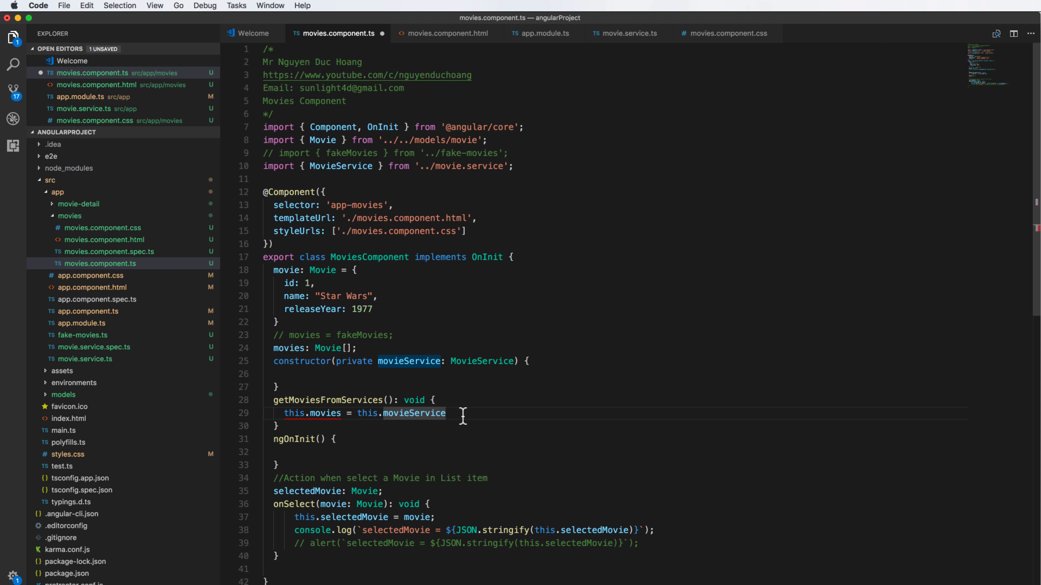
type(".getMovies")
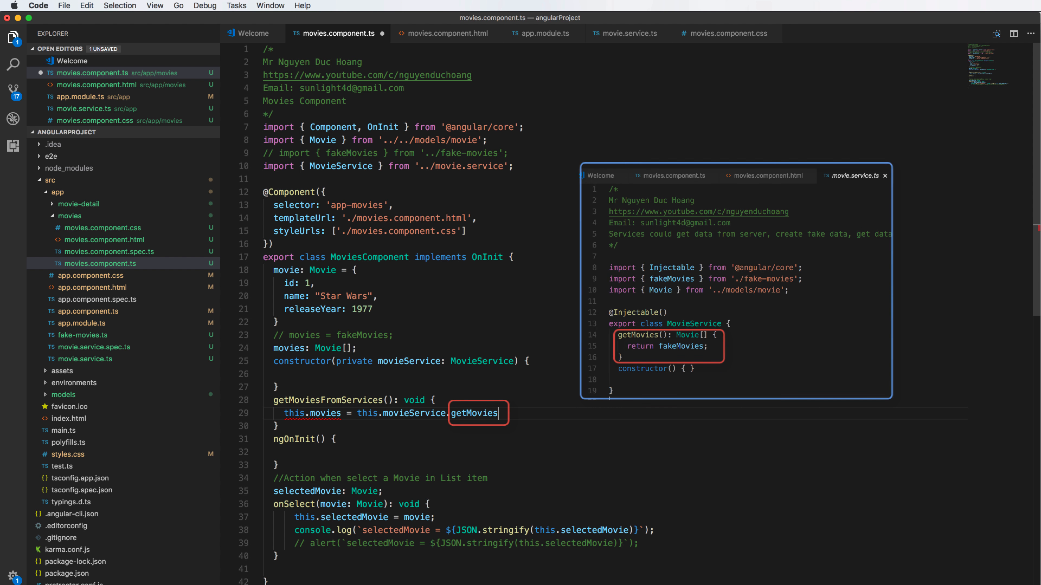
type("();")
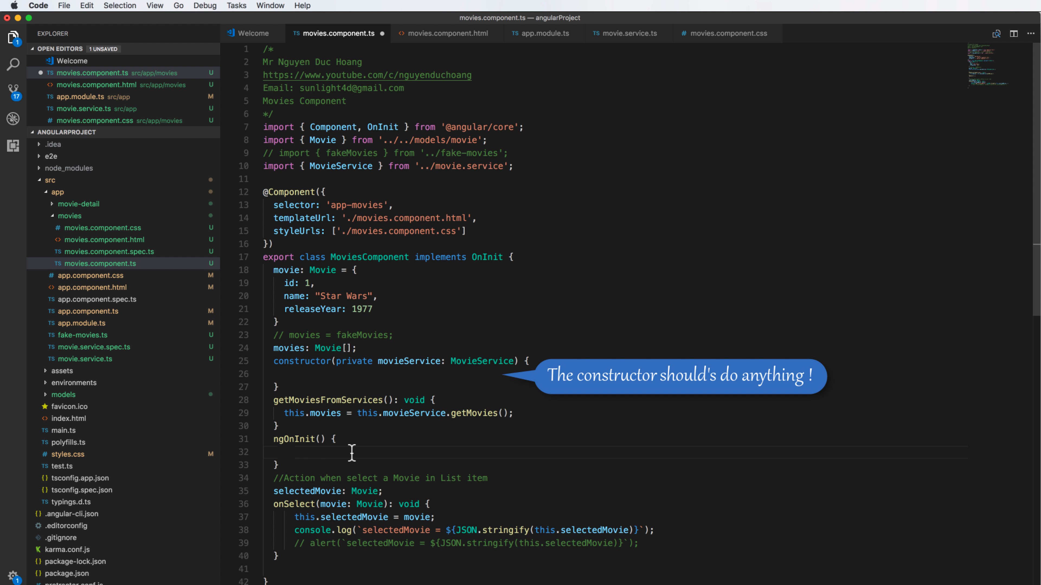
Call this.getMoviesFromServices() inside ngOnInit and save the component
type("this.getMoviesFromServices();")
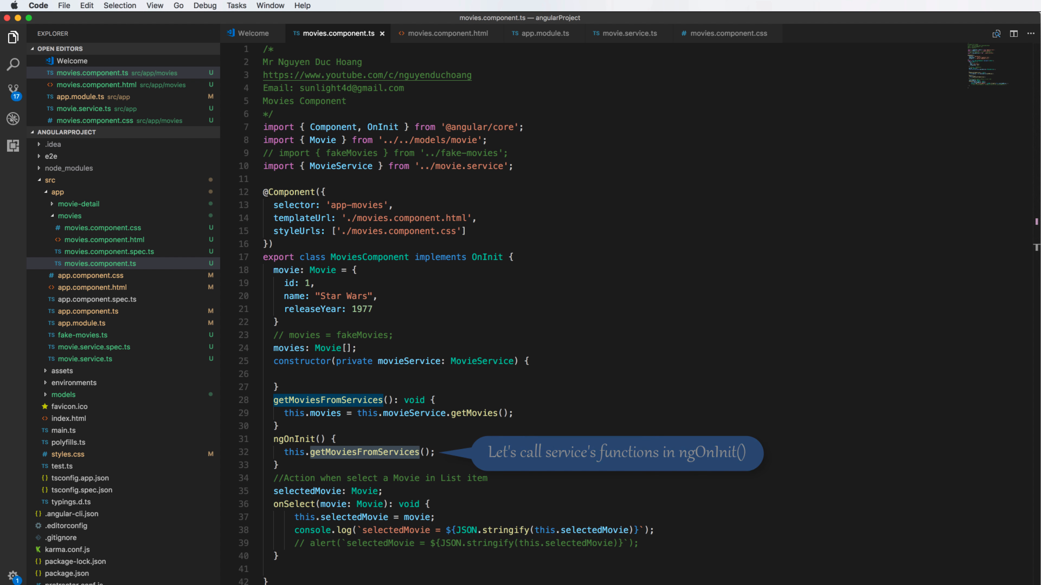
left_click(496, 478)
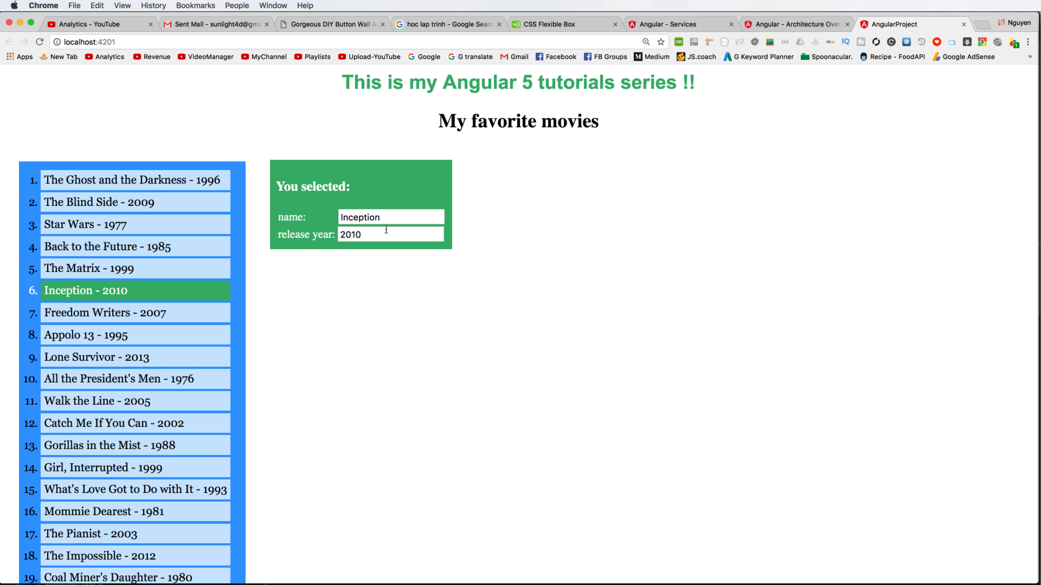
Edit Inception to 'Inception 123', then view details of All the President's Men, The Matrix and Star Wars
type("123")
type("2009")
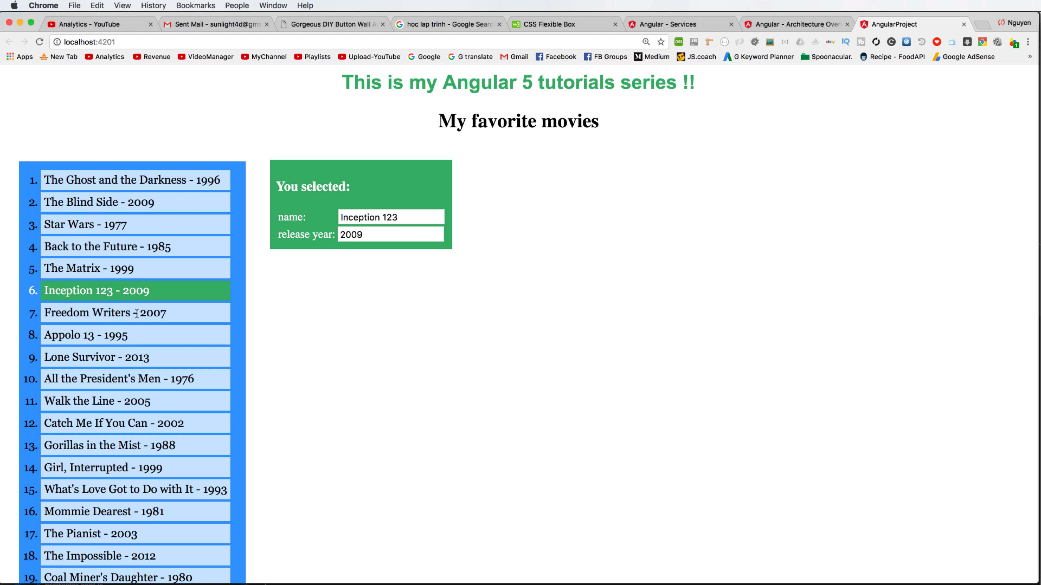
left_click(118, 379)
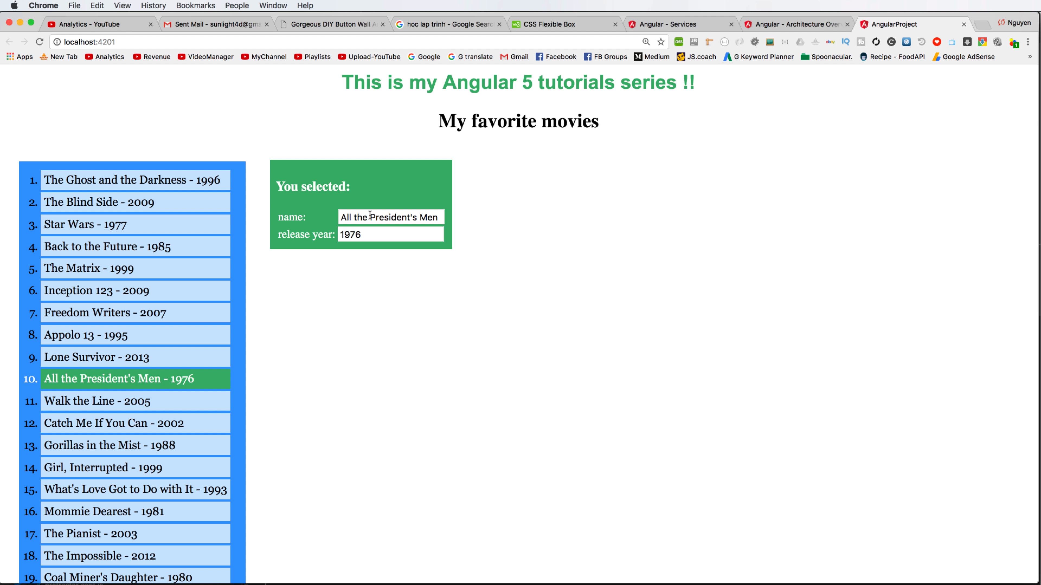
left_click(87, 268)
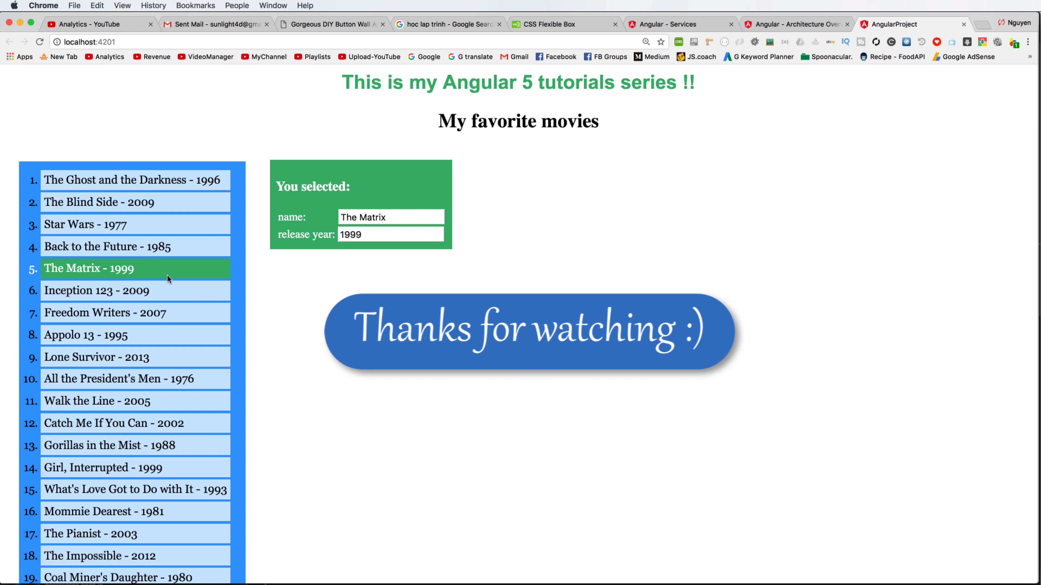
left_click(81, 225)
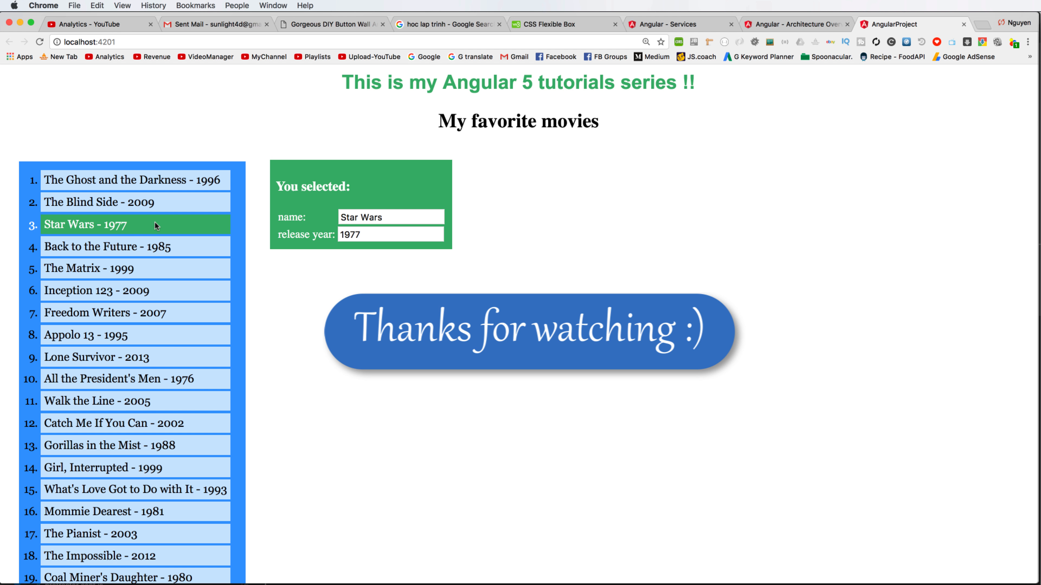
mouse_move(155, 225)
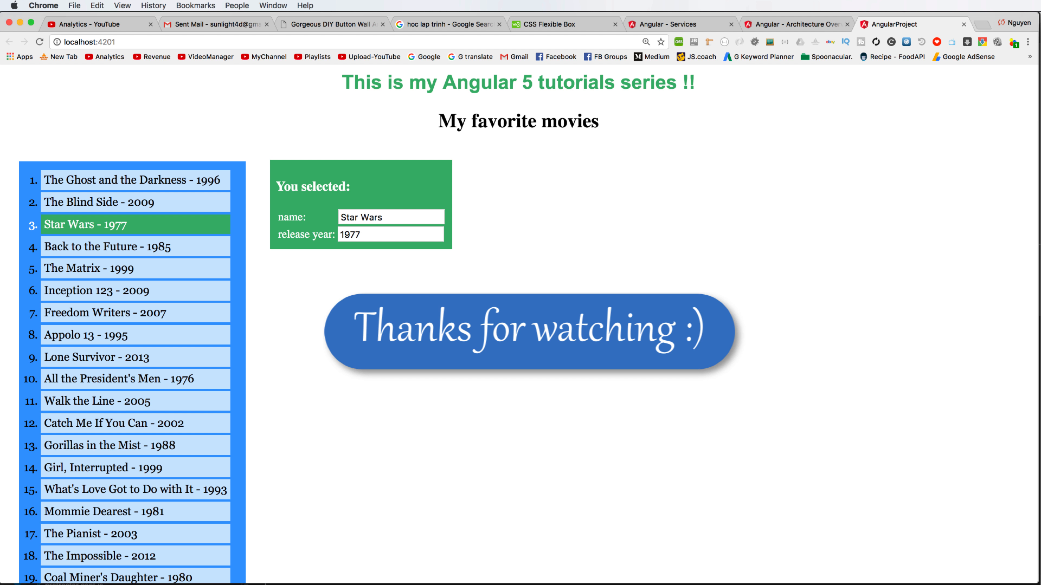